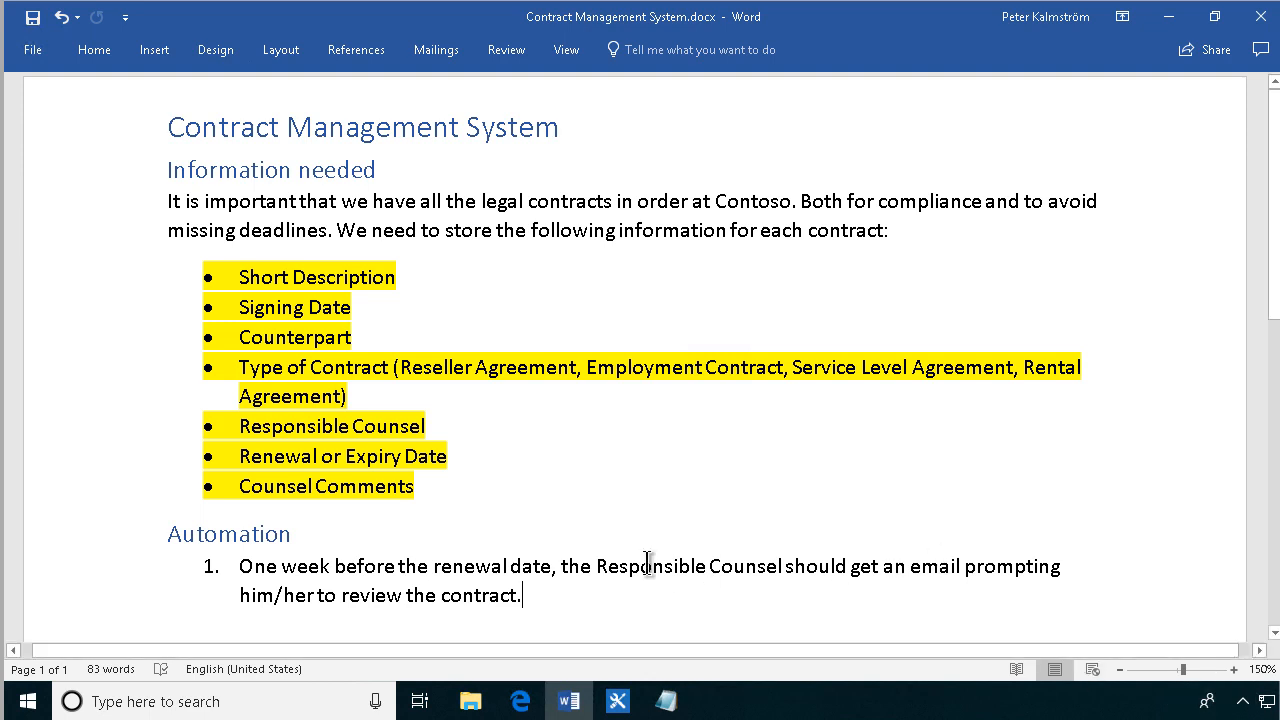
pyautogui.moveTo(546, 610)
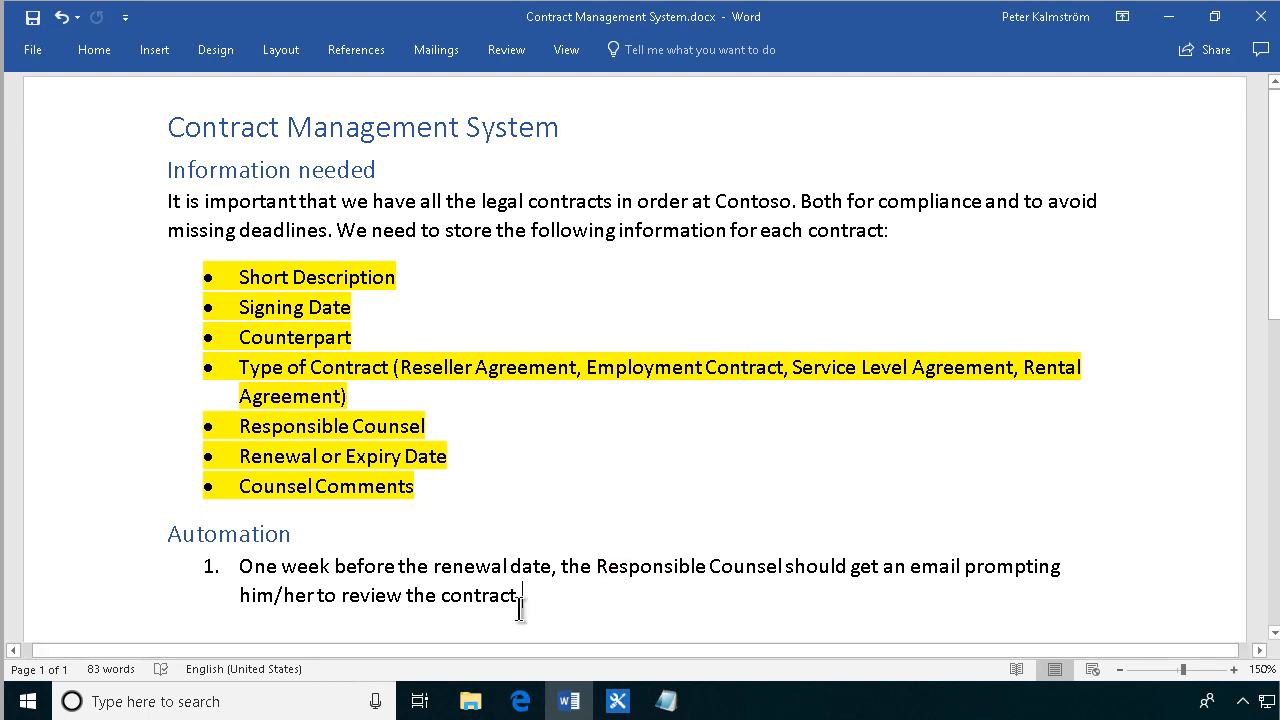
# Open Retention Stage Test in SharePoint Designer to show its single email step, then return to the browser
pyautogui.click(522, 596)
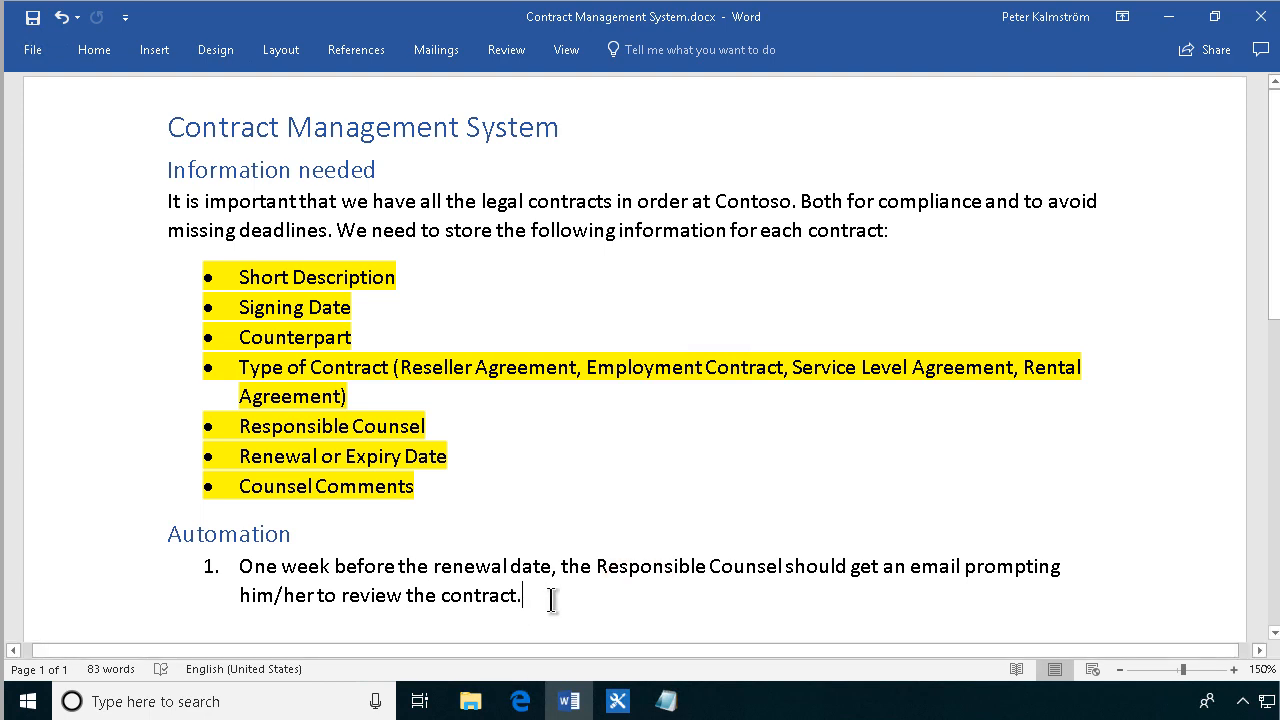
pyautogui.moveTo(408, 576)
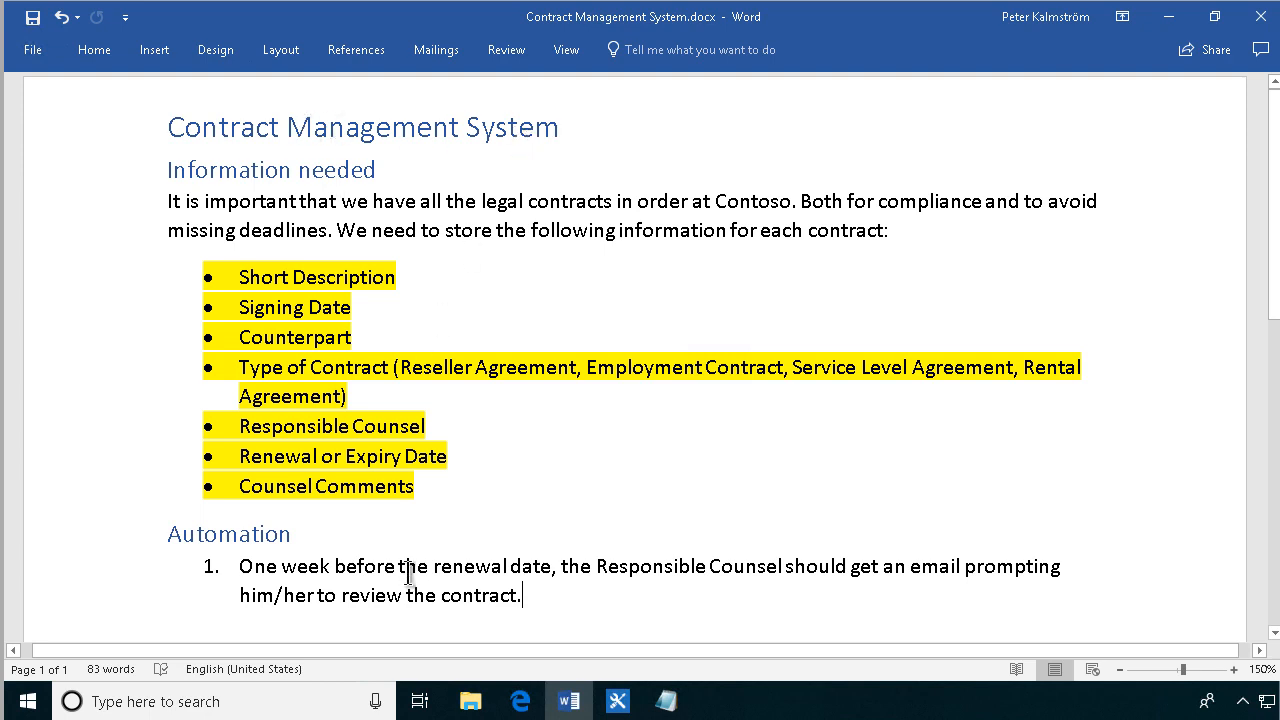
pyautogui.moveTo(444, 476)
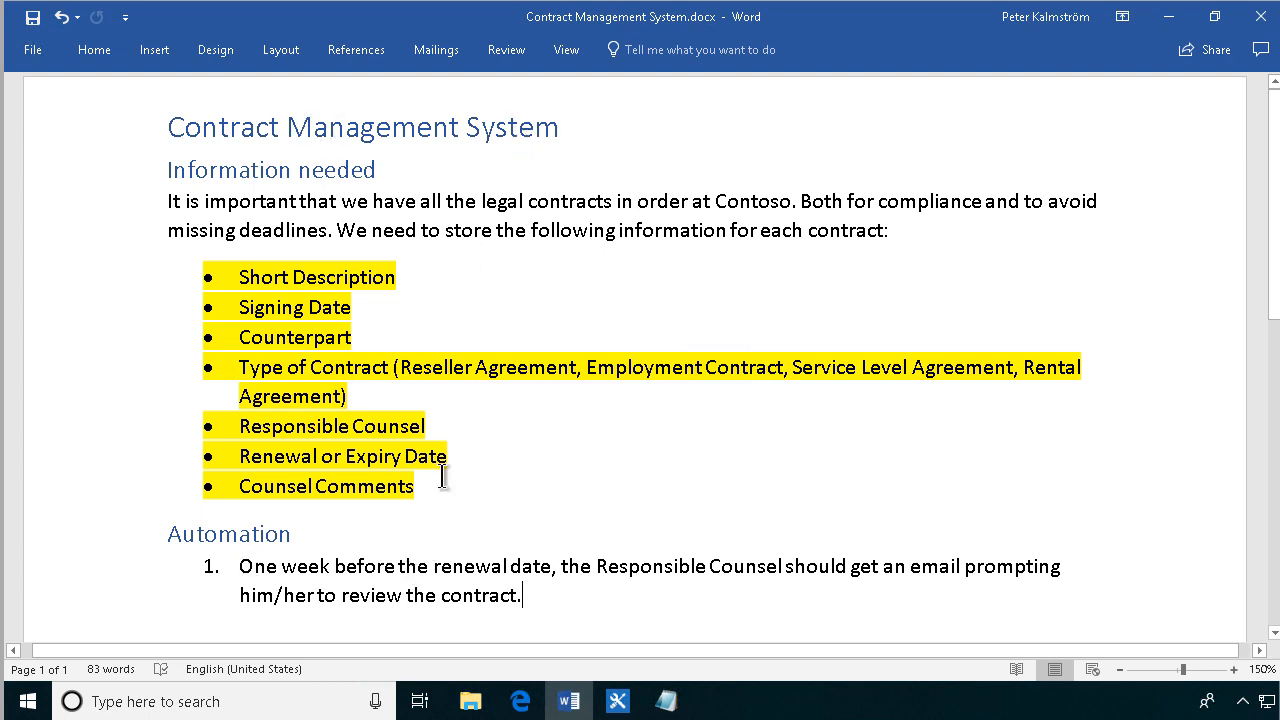
pyautogui.moveTo(978, 558)
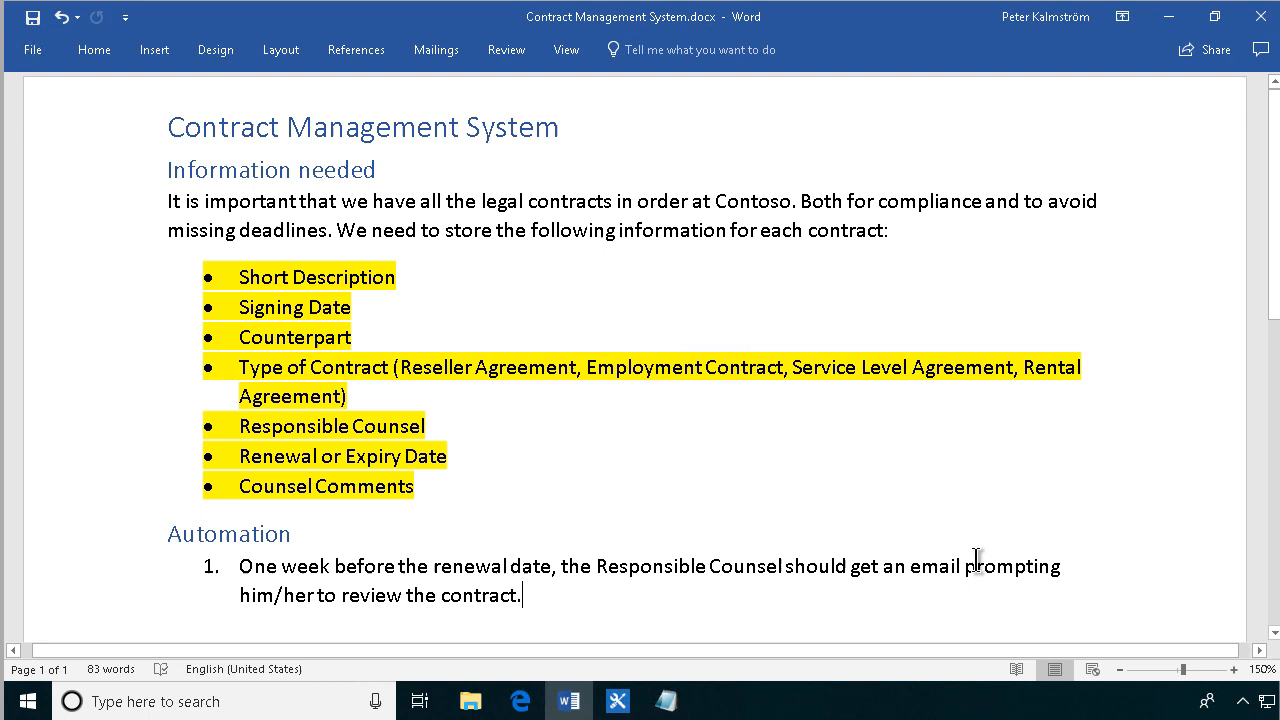
pyautogui.moveTo(988, 554)
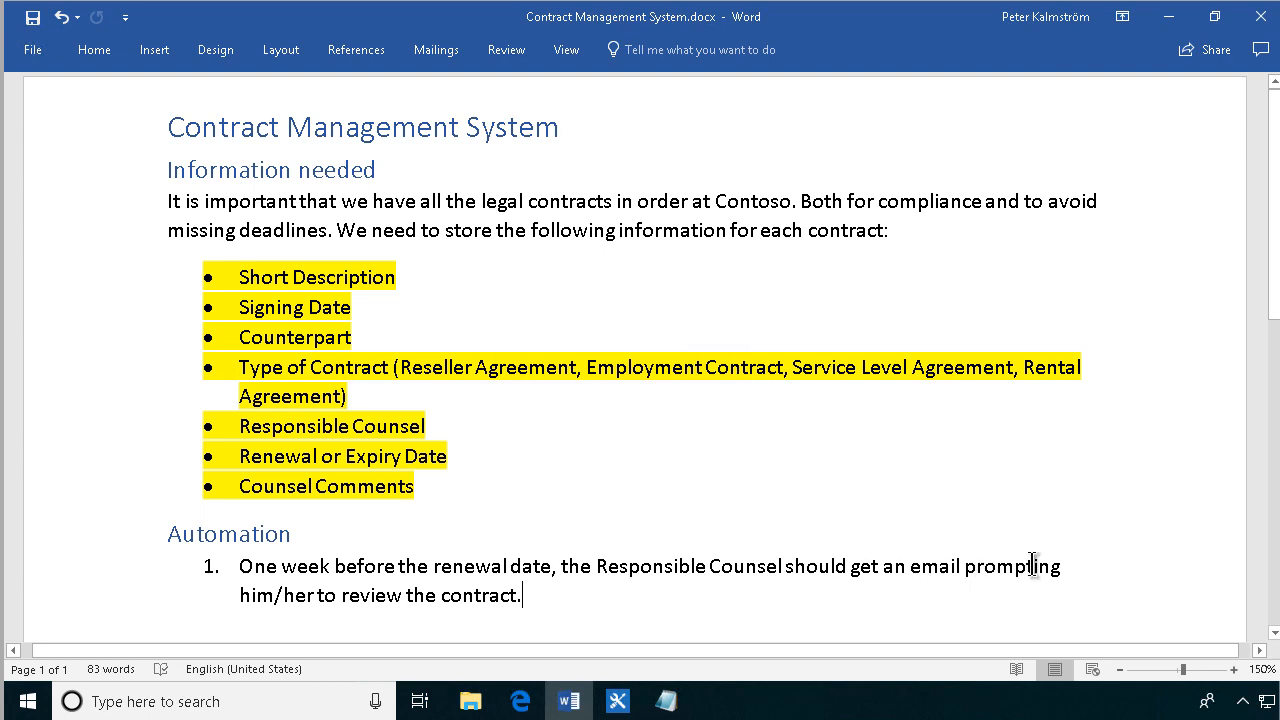
pyautogui.moveTo(992, 566)
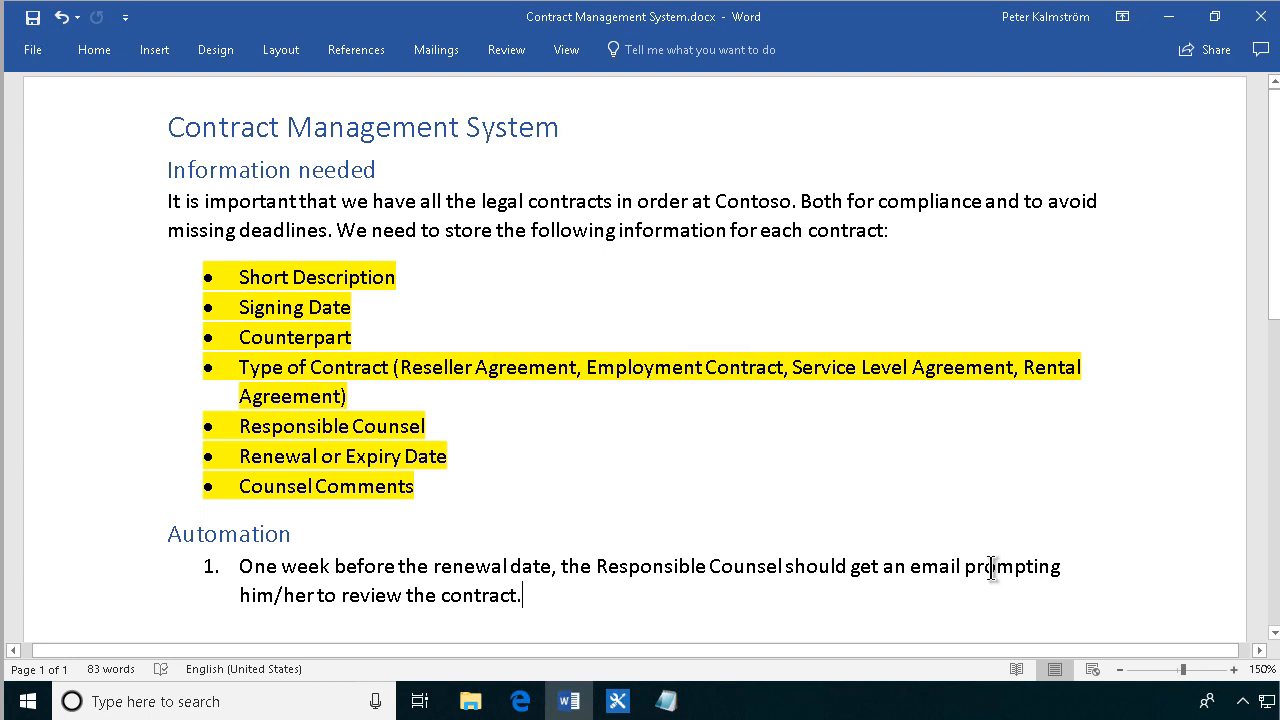
pyautogui.moveTo(992, 578)
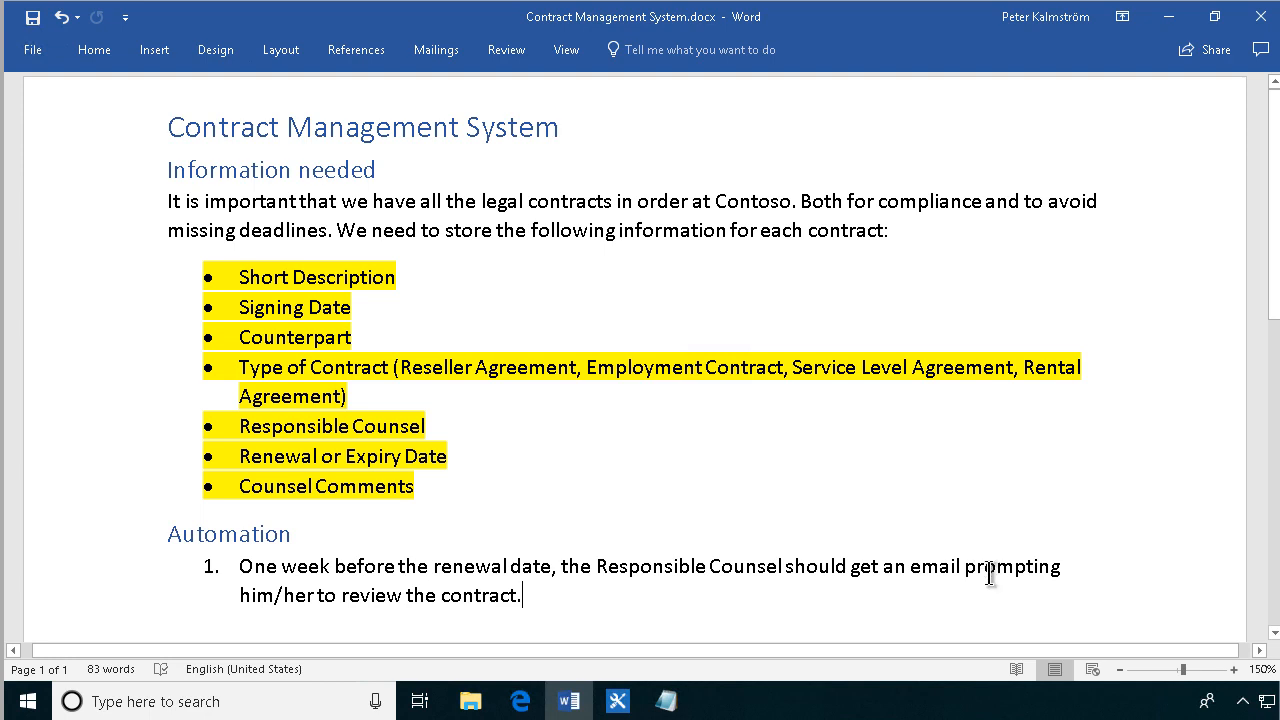
pyautogui.moveTo(1016, 572)
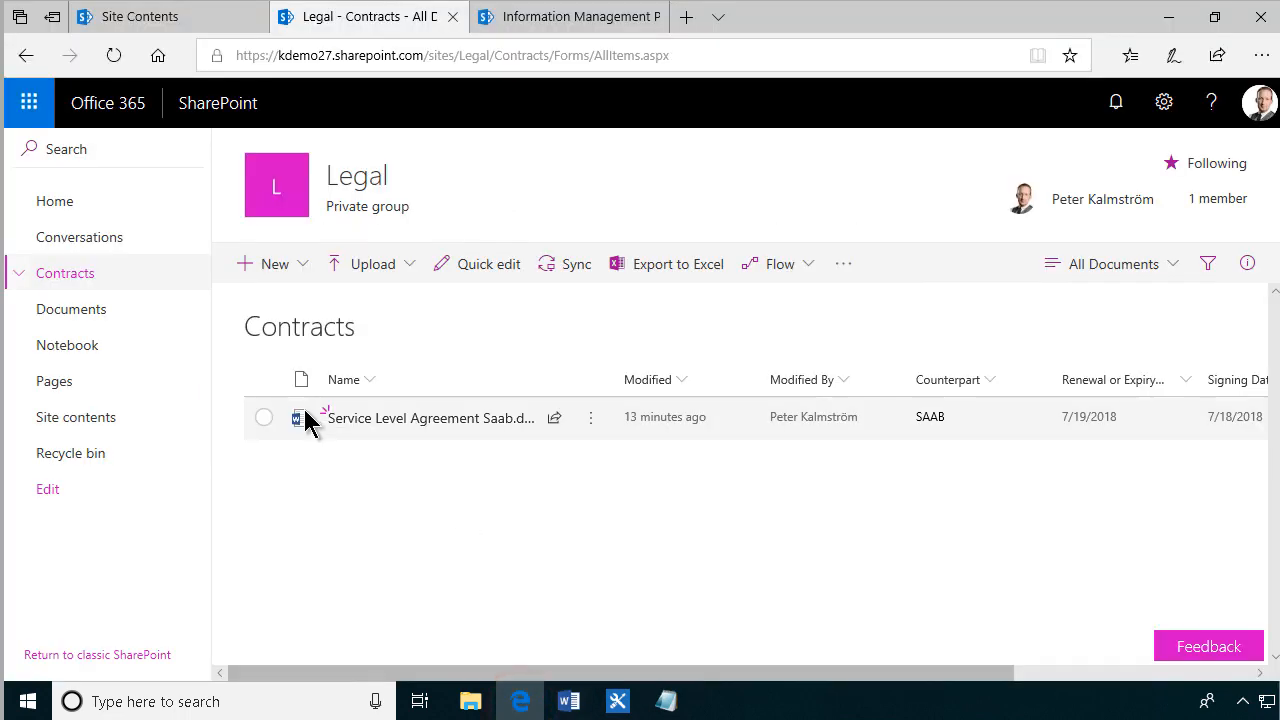
pyautogui.moveTo(708, 568)
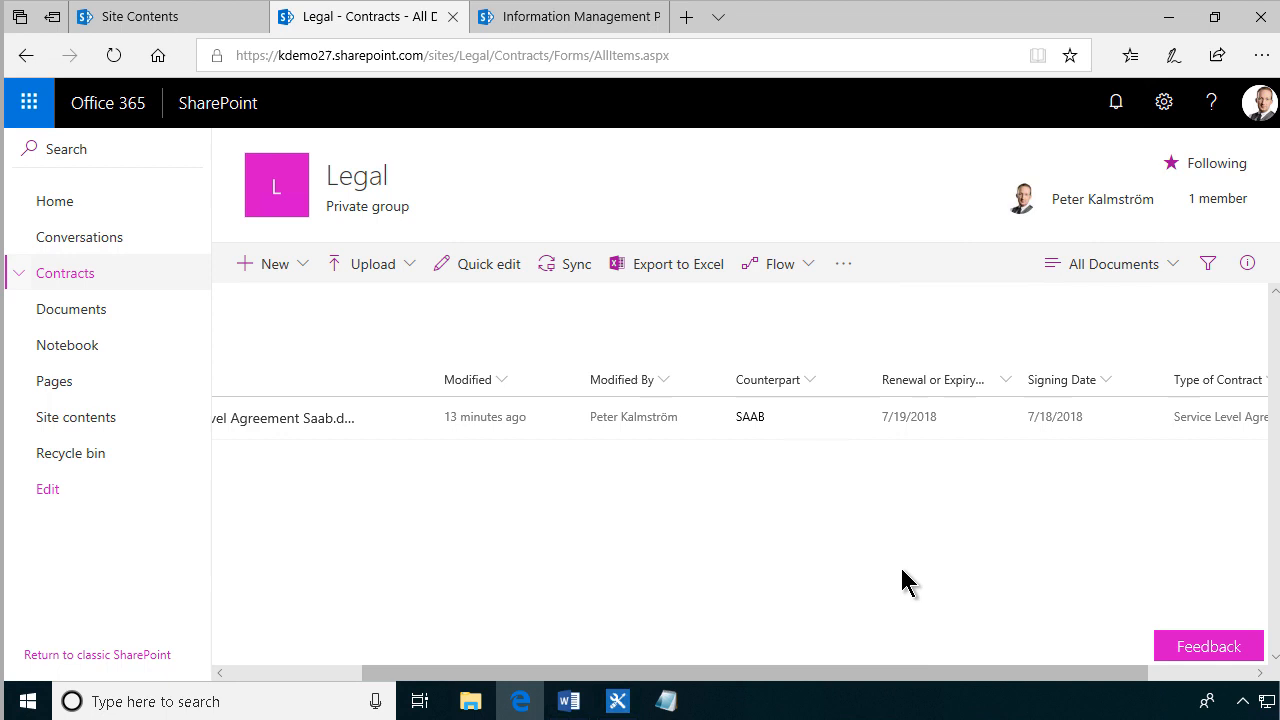
pyautogui.moveTo(956, 412)
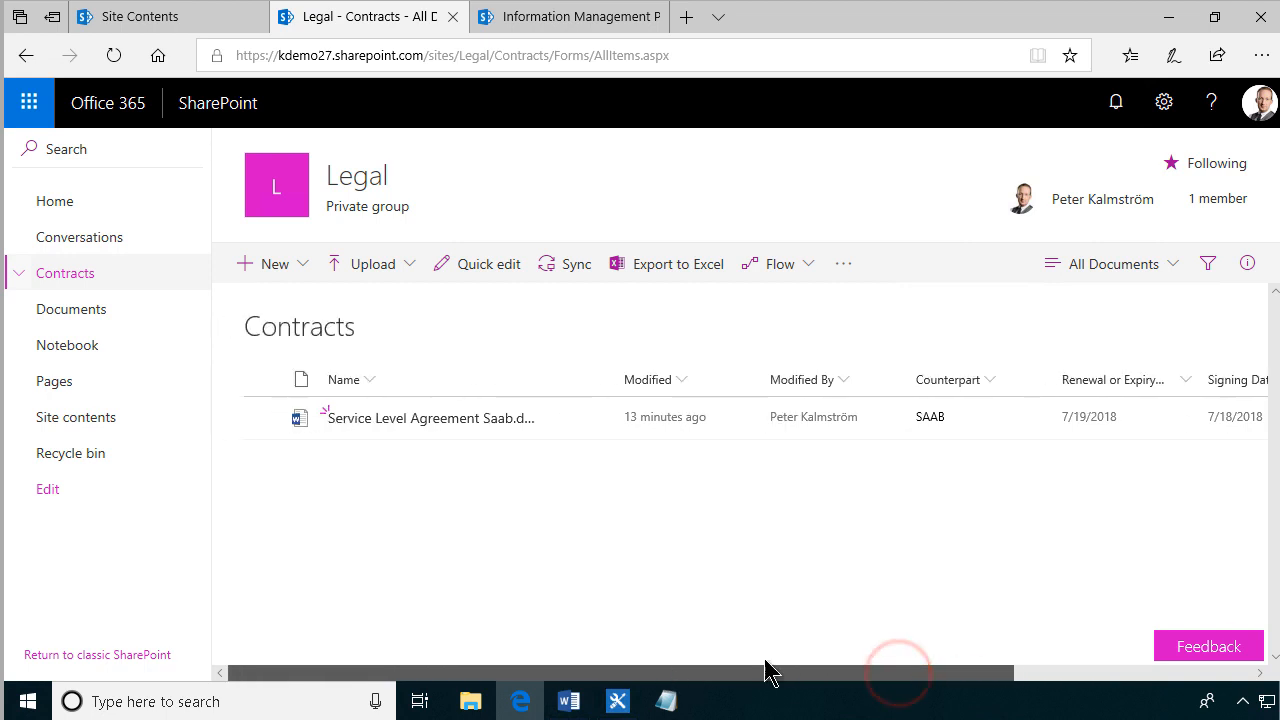
pyautogui.moveTo(1044, 524)
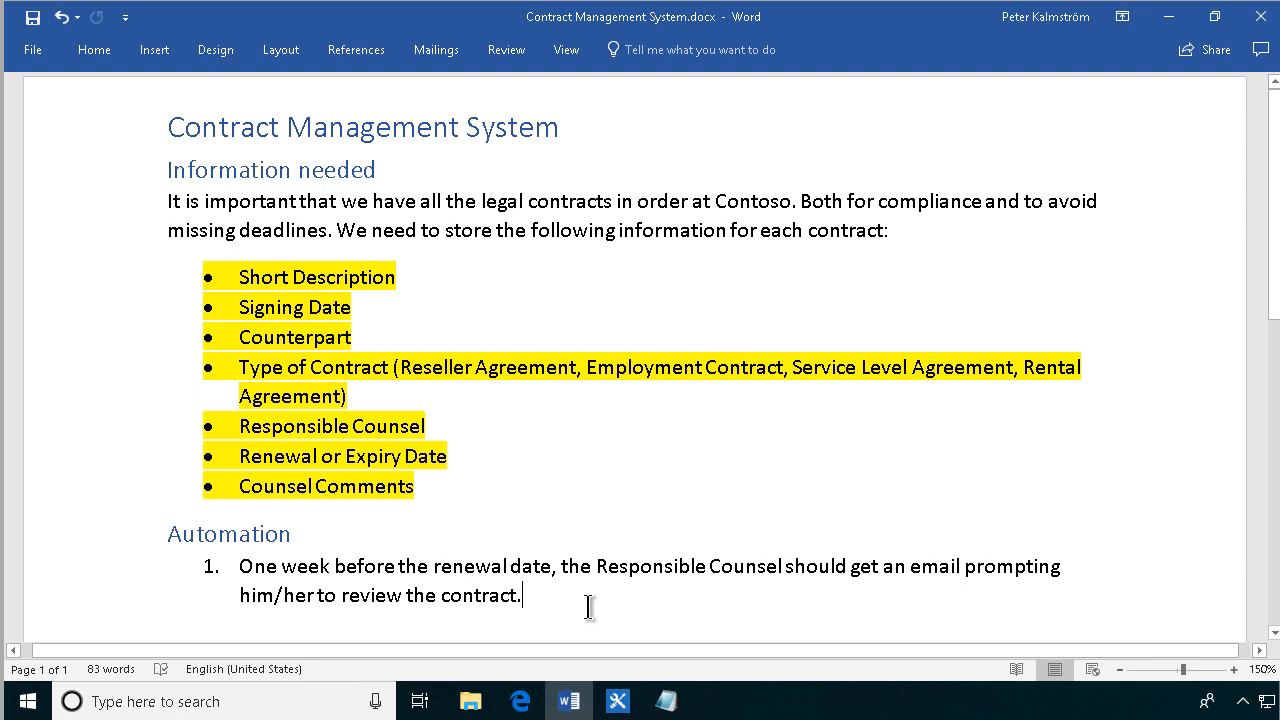
pyautogui.click(520, 700)
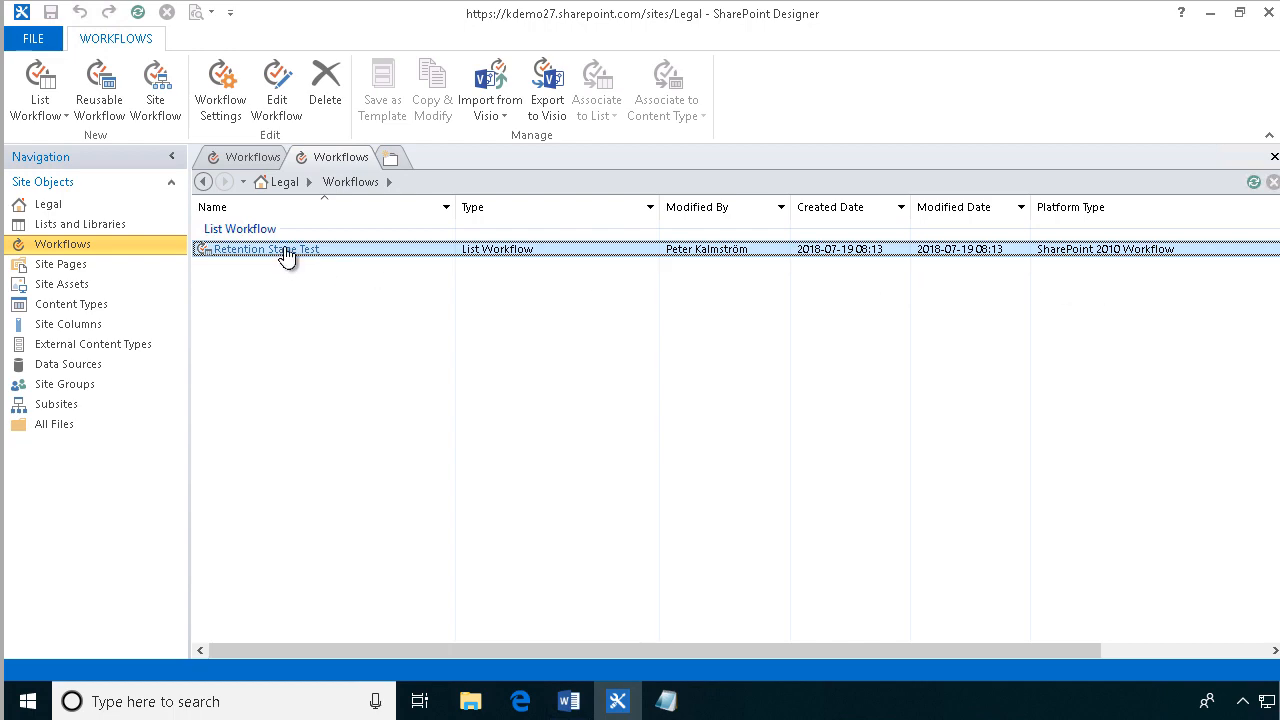
pyautogui.doubleClick(268, 248)
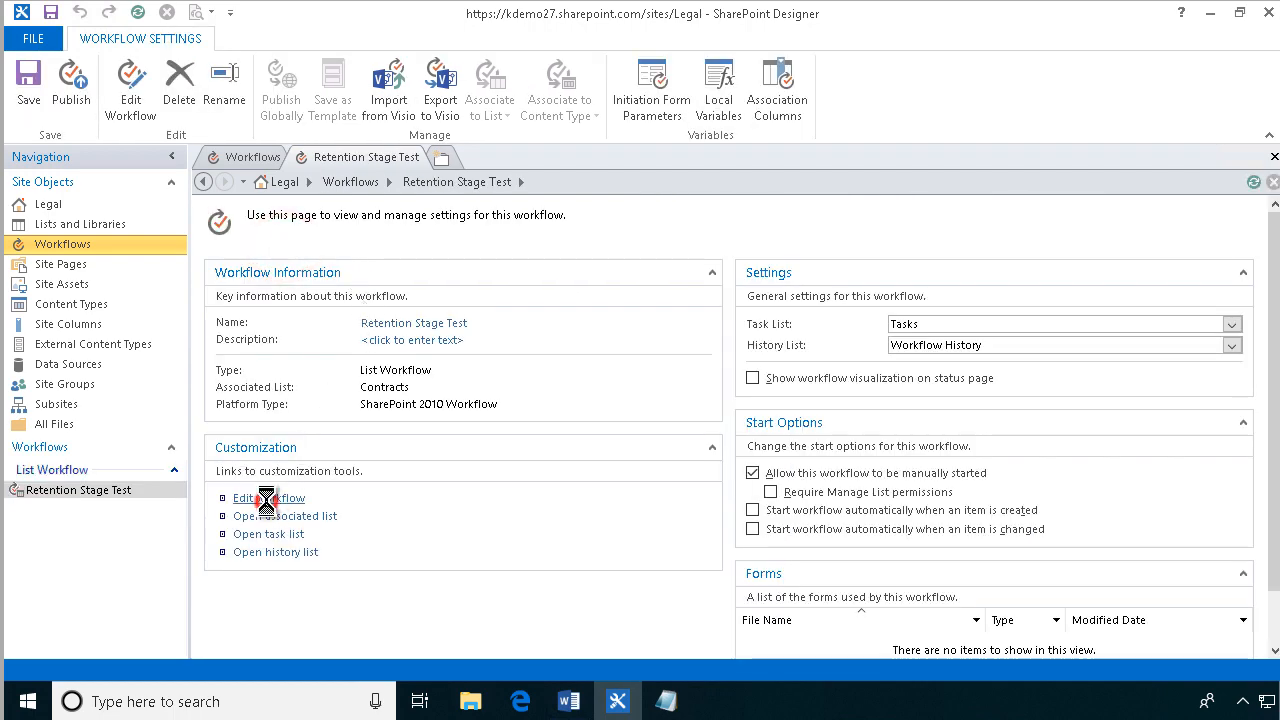
pyautogui.click(268, 496)
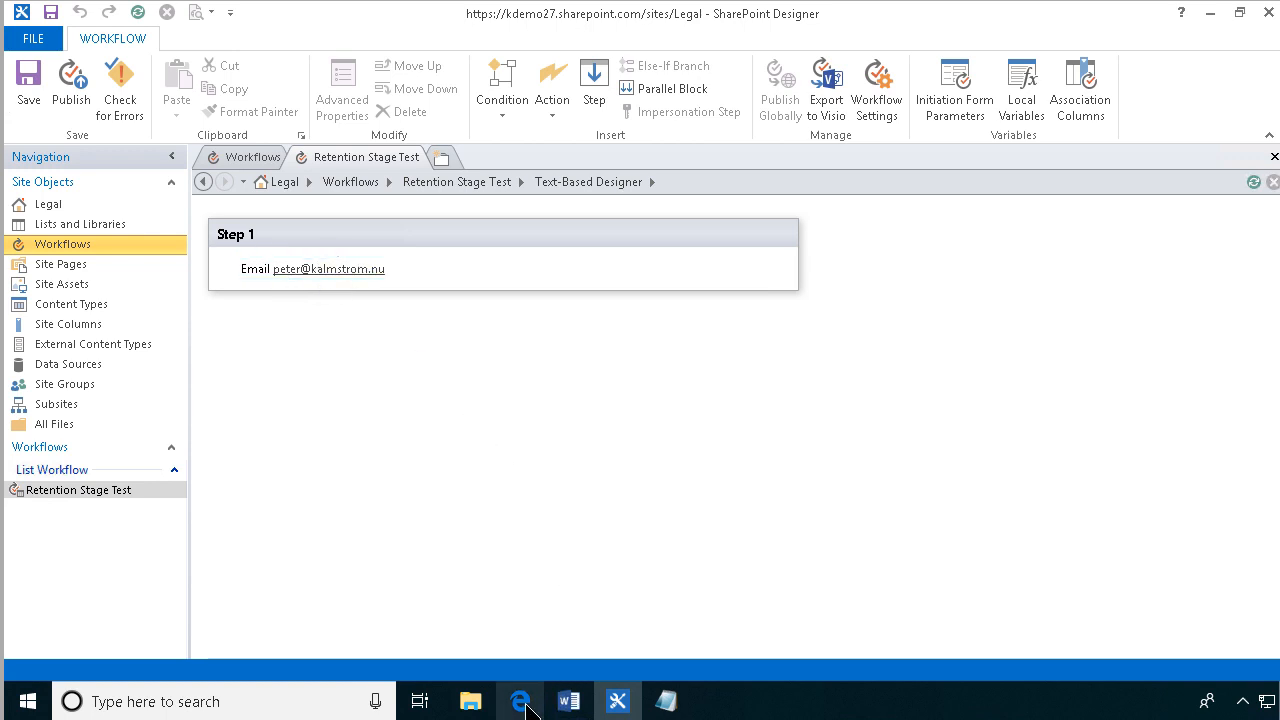
pyautogui.click(520, 700)
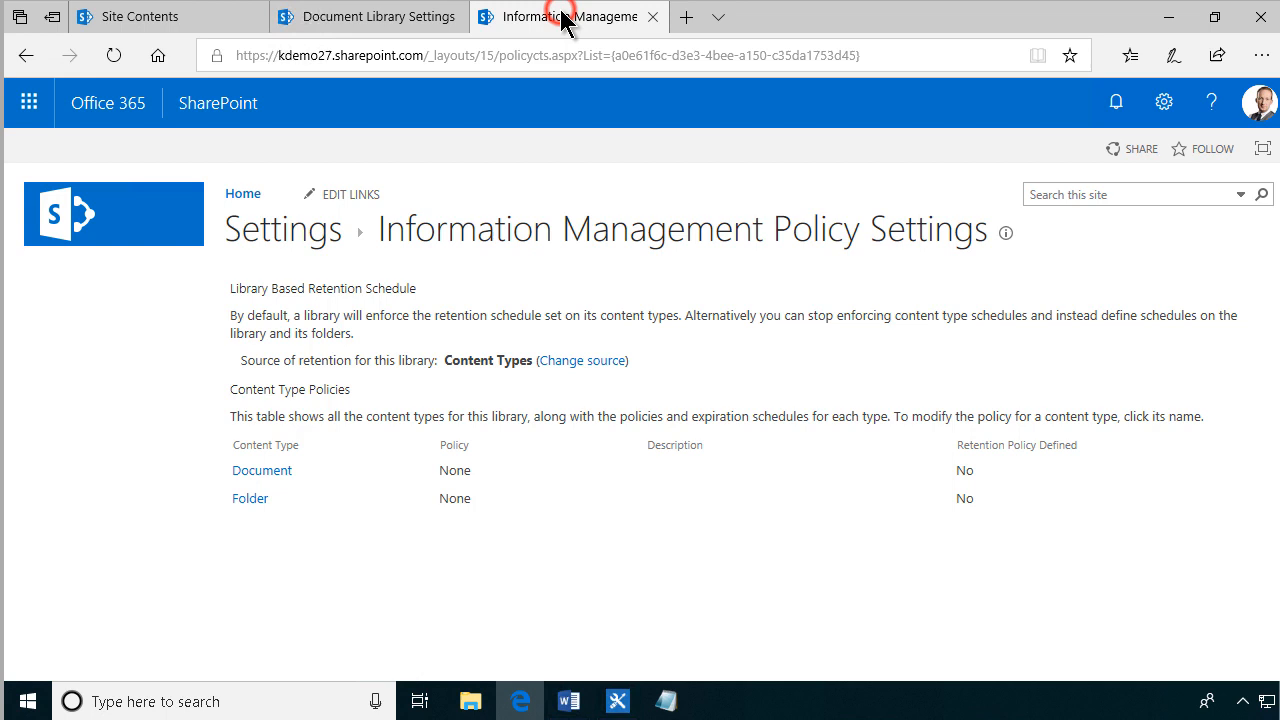
pyautogui.moveTo(184, 240)
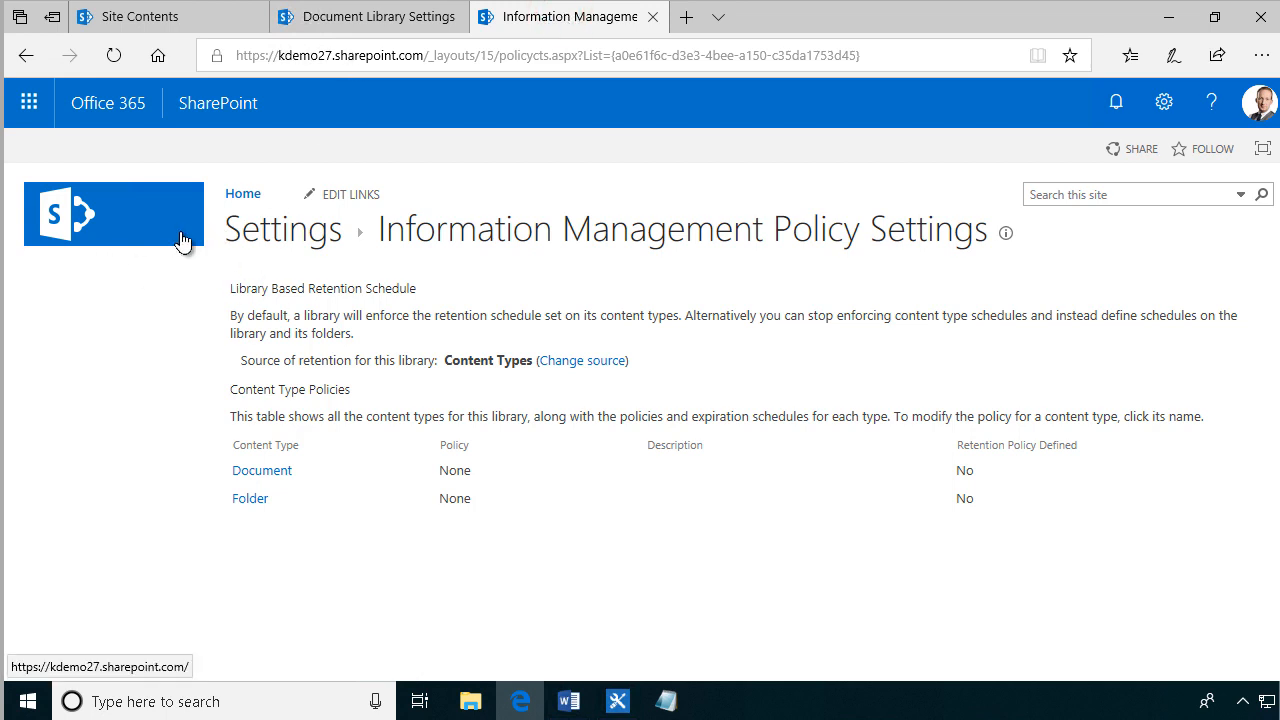
pyautogui.moveTo(648, 338)
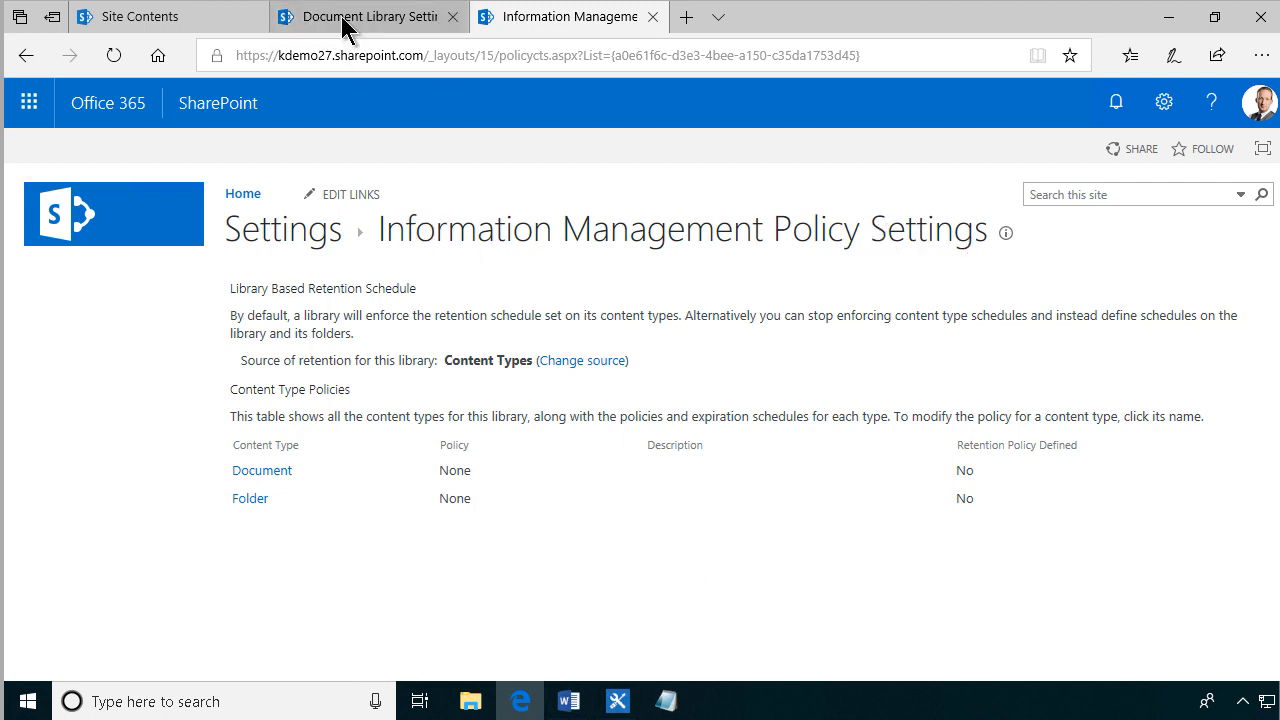
# Bring up the Contracts library settings page from the policy settings tab
pyautogui.click(364, 16)
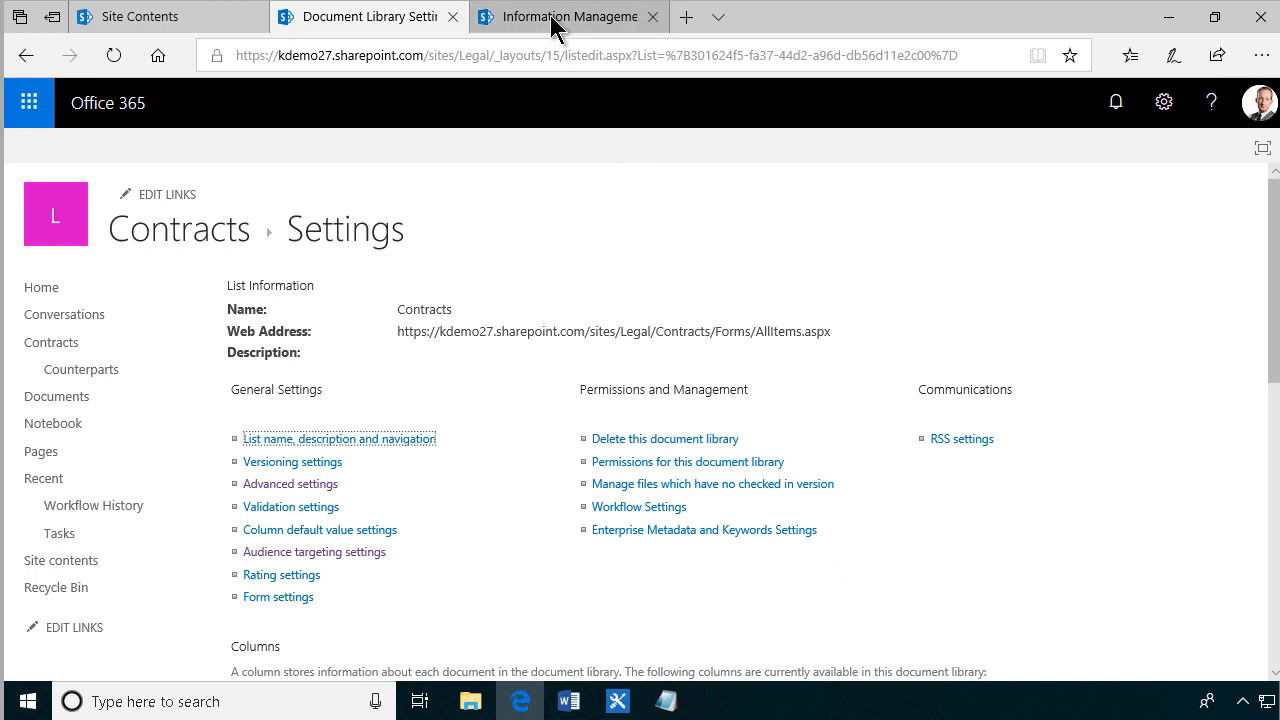
pyautogui.moveTo(556, 16)
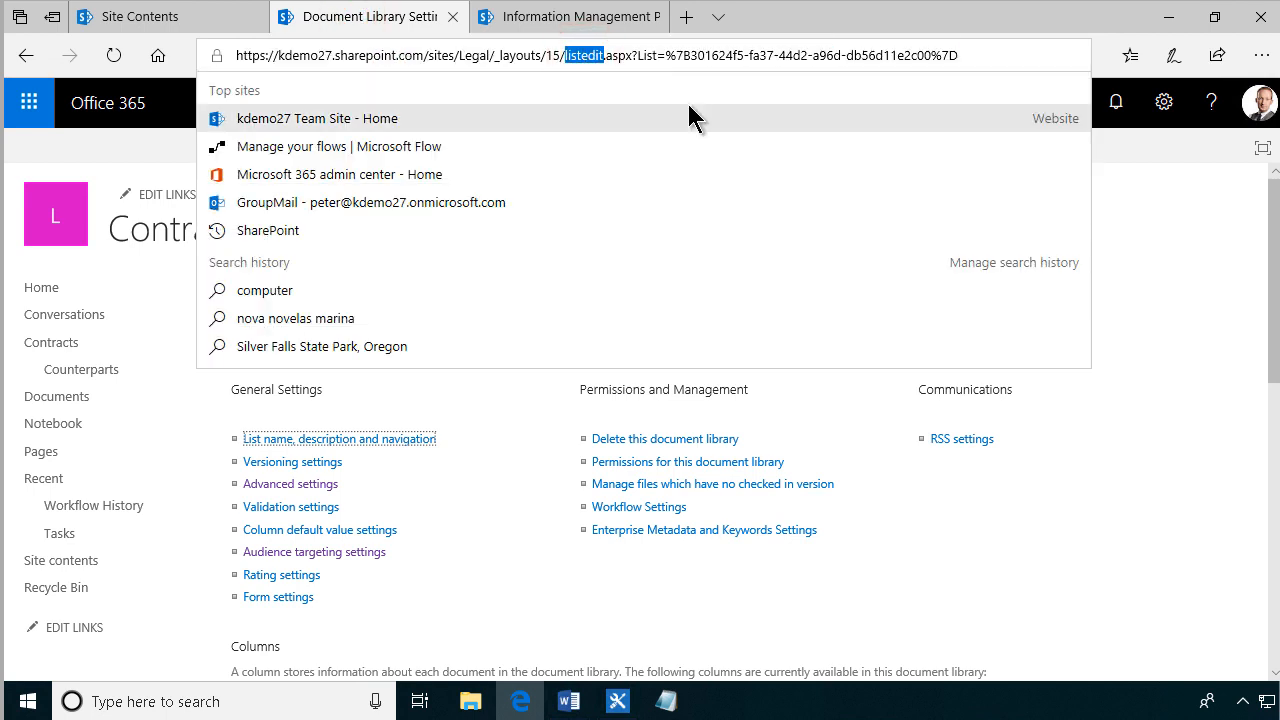
# Open the information management policy for the Contoso Contract content type
pyautogui.write('policycts')
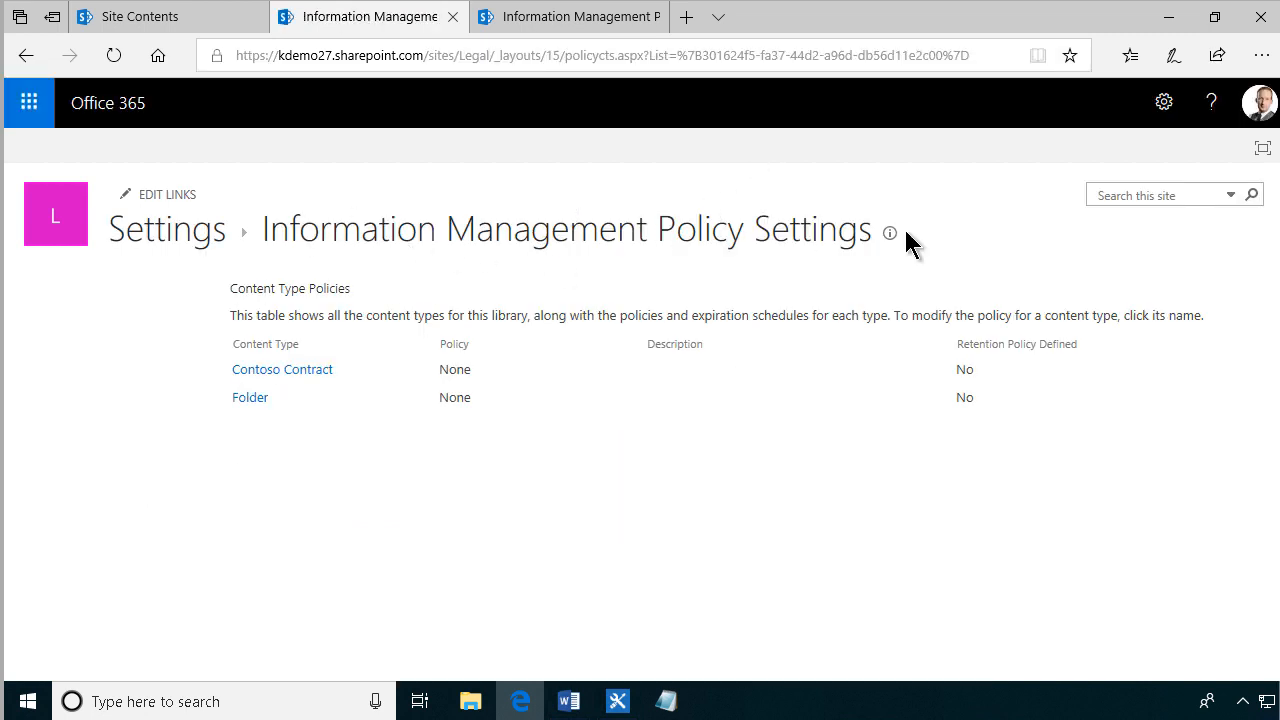
pyautogui.moveTo(824, 228)
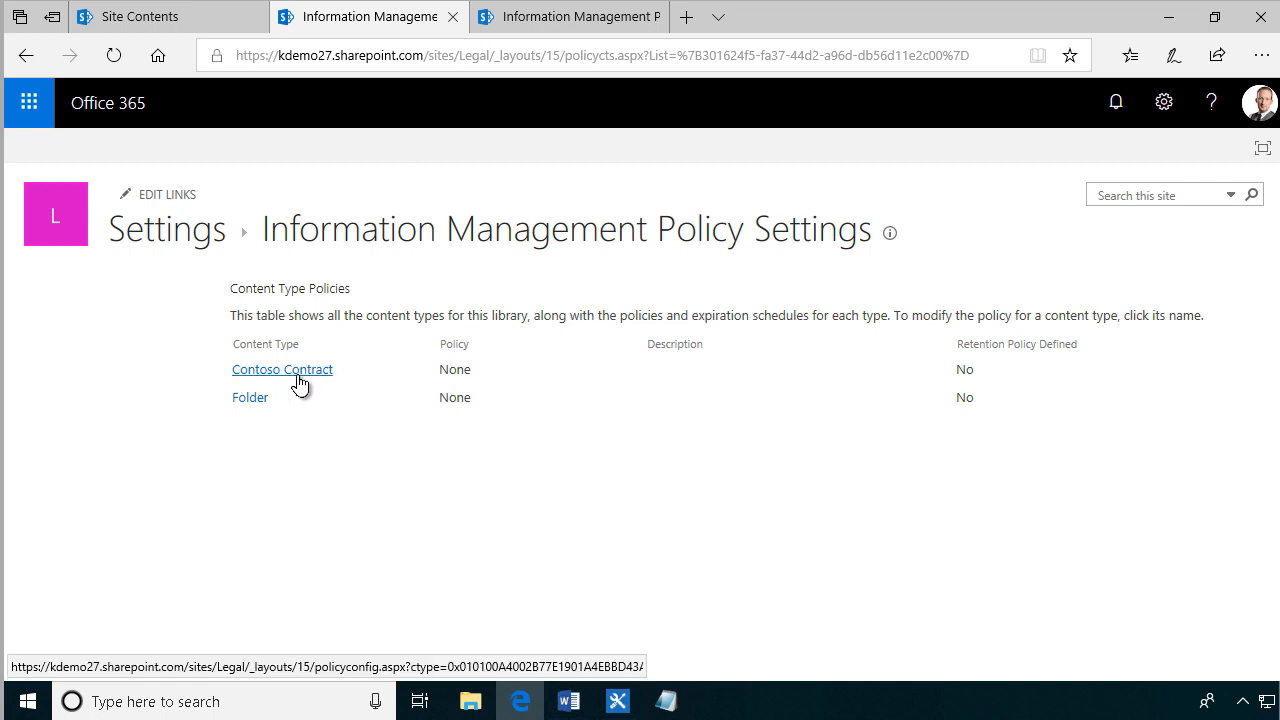
pyautogui.moveTo(510, 258)
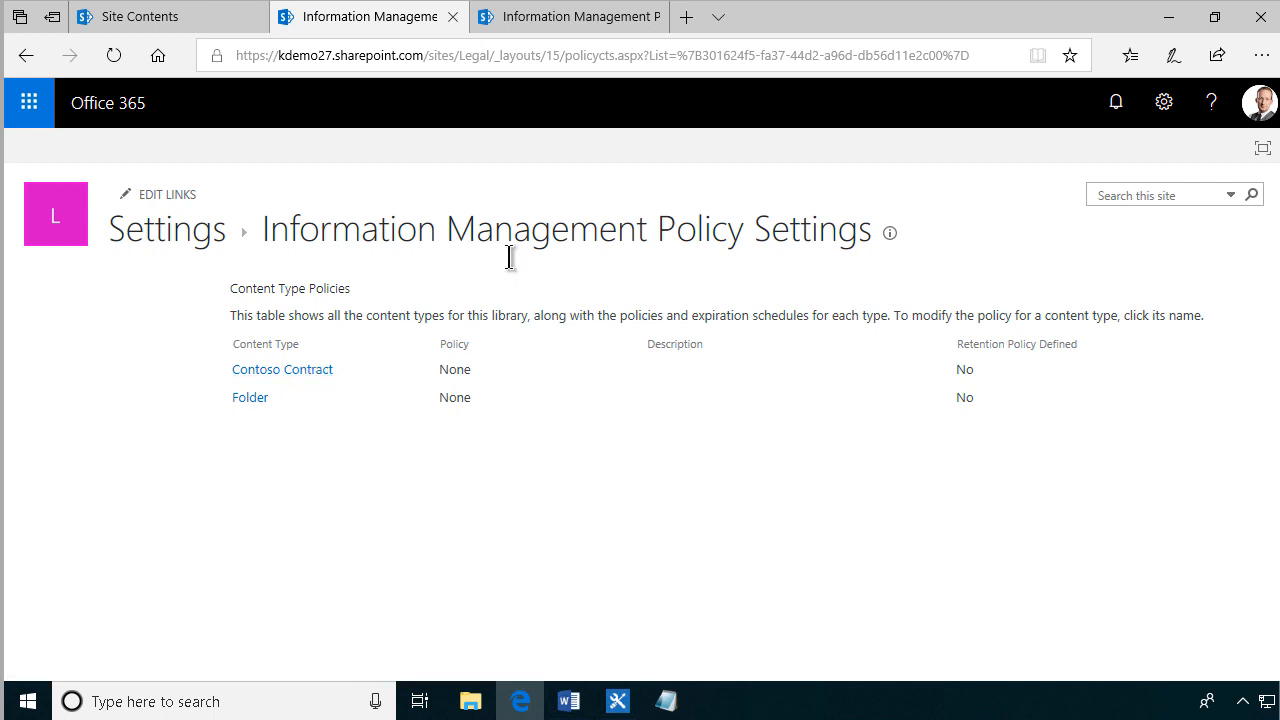
pyautogui.click(282, 368)
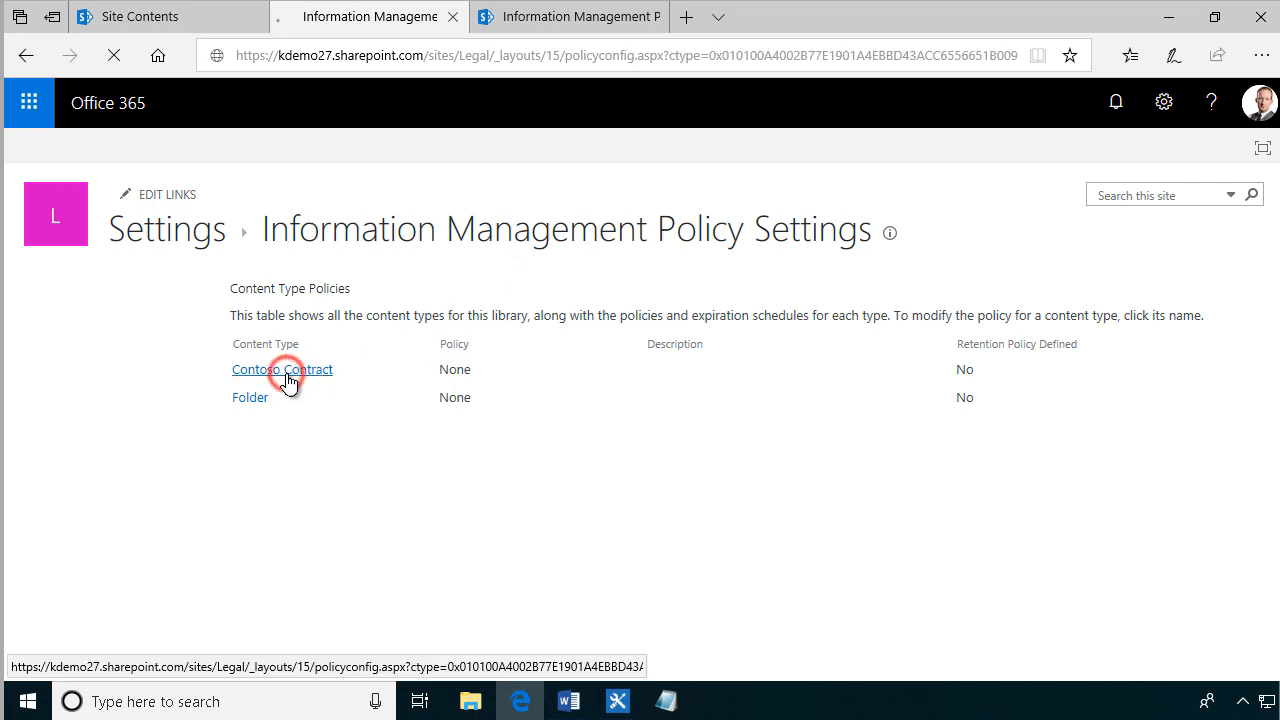
# Enable retention on the Contoso Contract policy and add a new retention stage
pyautogui.click(282, 368)
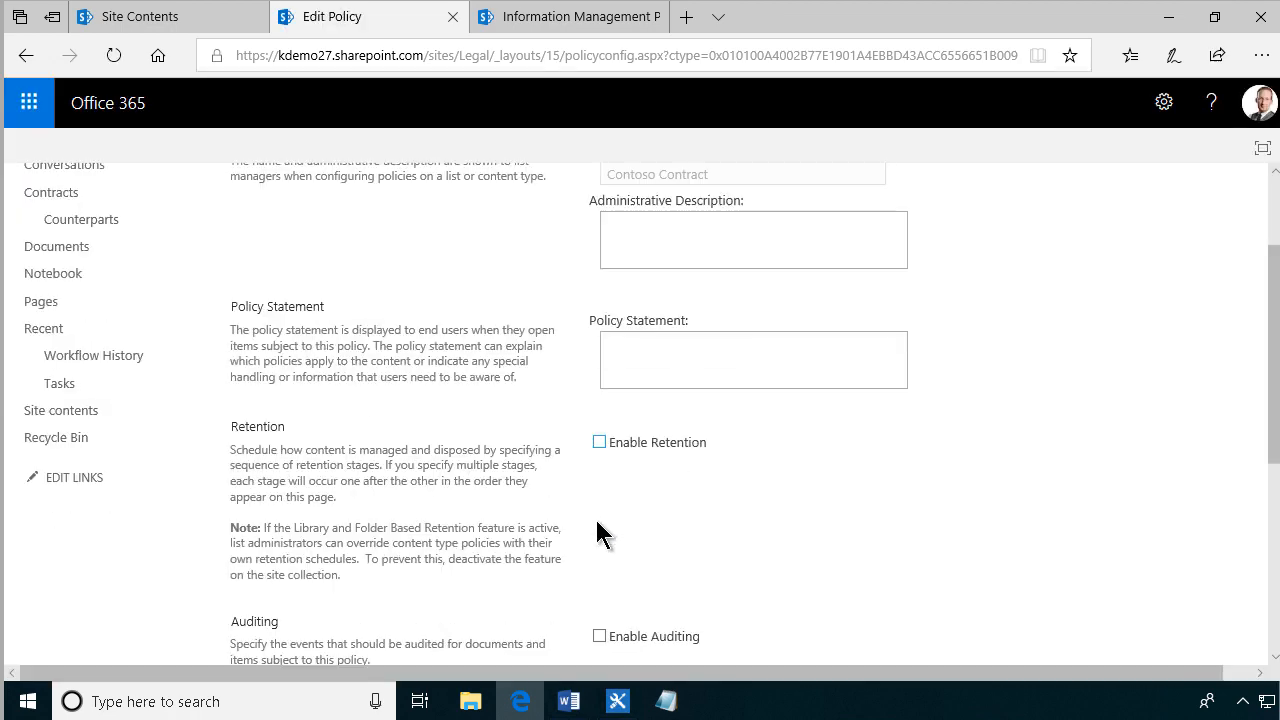
pyautogui.click(600, 442)
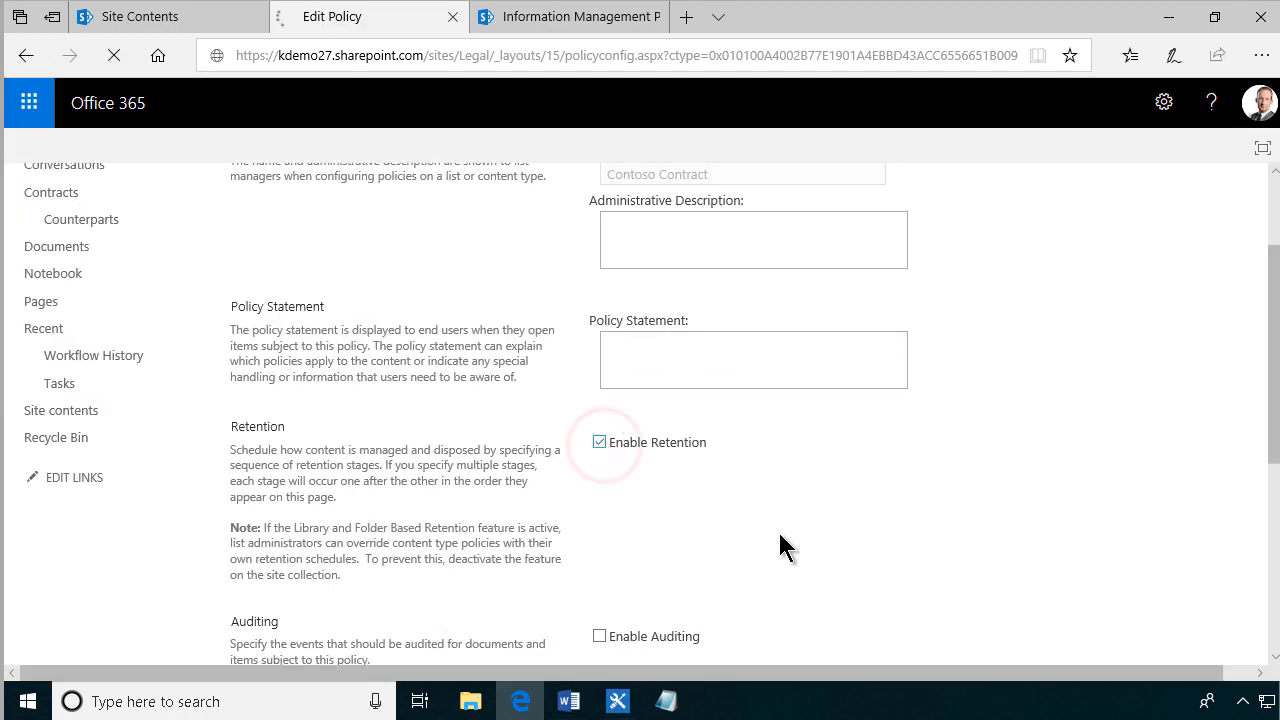
pyautogui.click(598, 442)
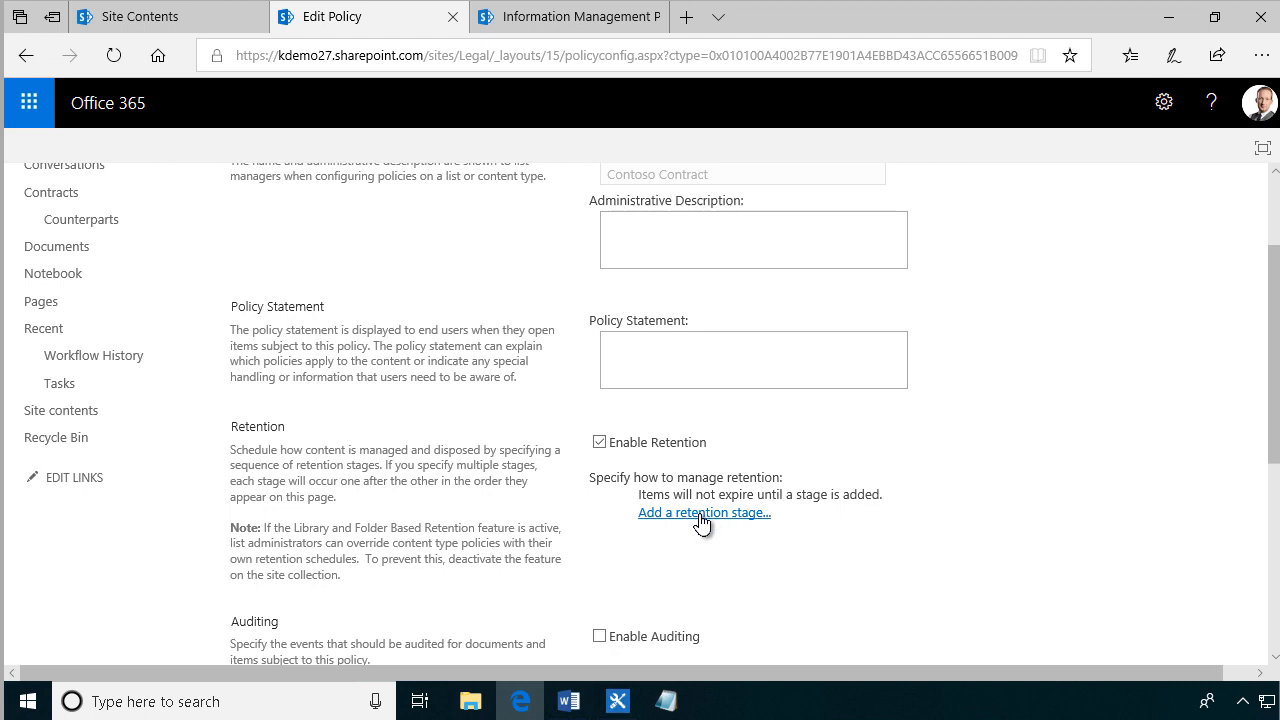
pyautogui.click(704, 512)
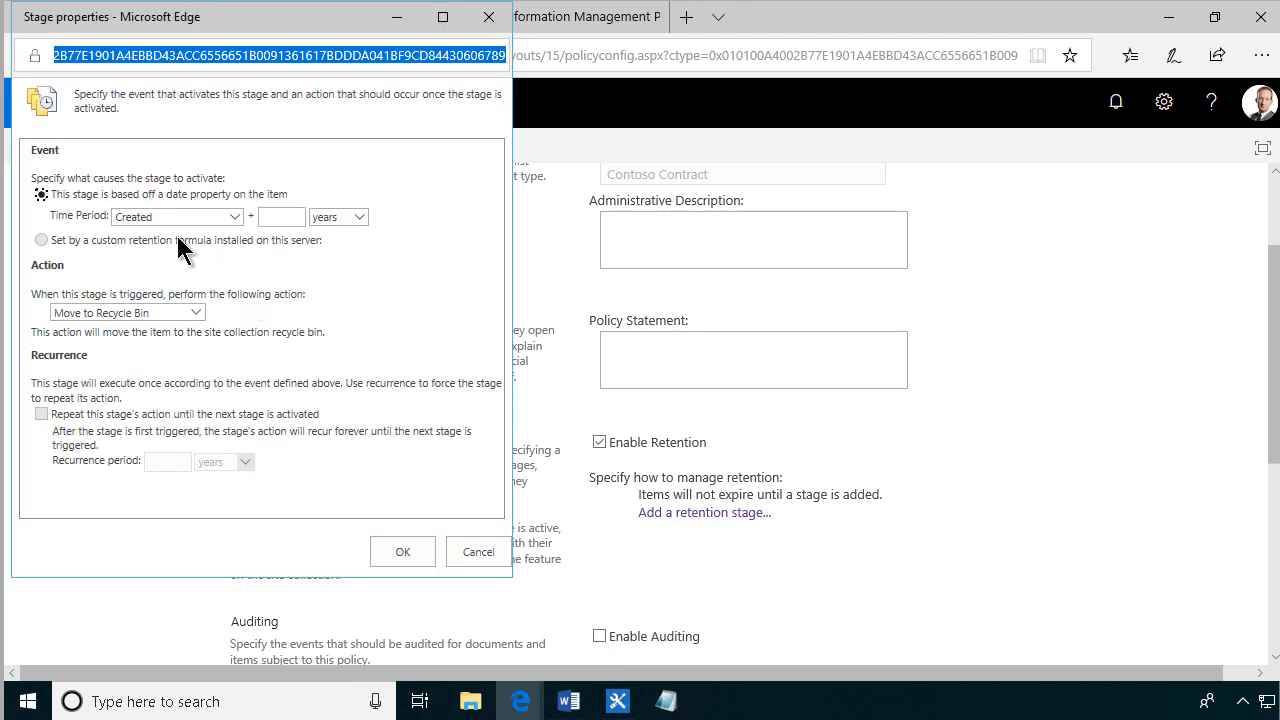
# Trigger the stage at Renewal or Expiry Date minus 7 days with the Start a workflow action
pyautogui.click(176, 216)
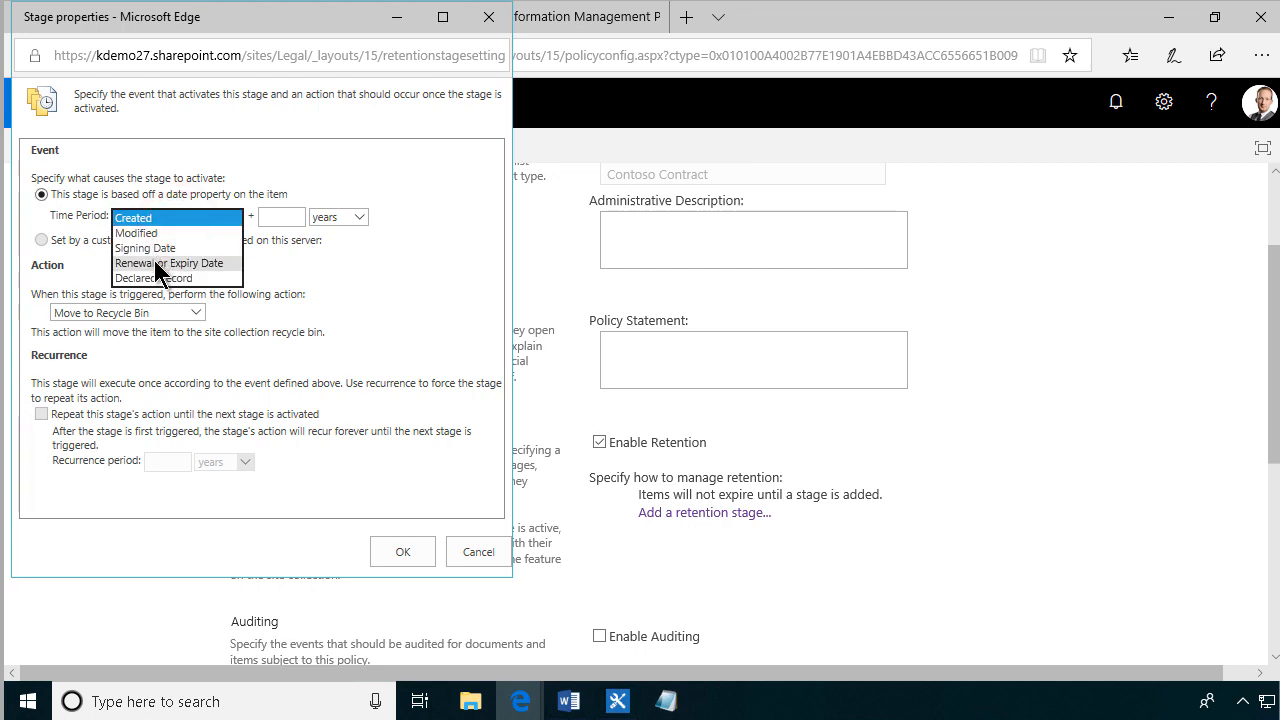
pyautogui.moveTo(144, 280)
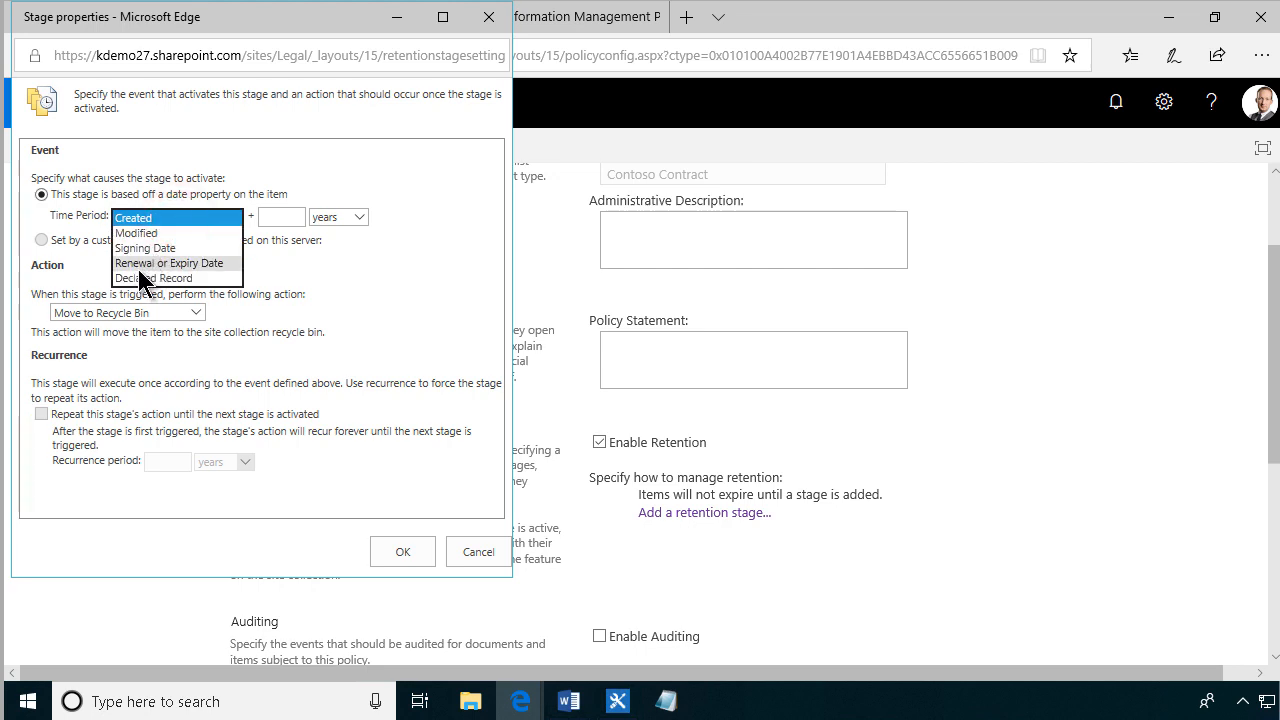
pyautogui.click(170, 264)
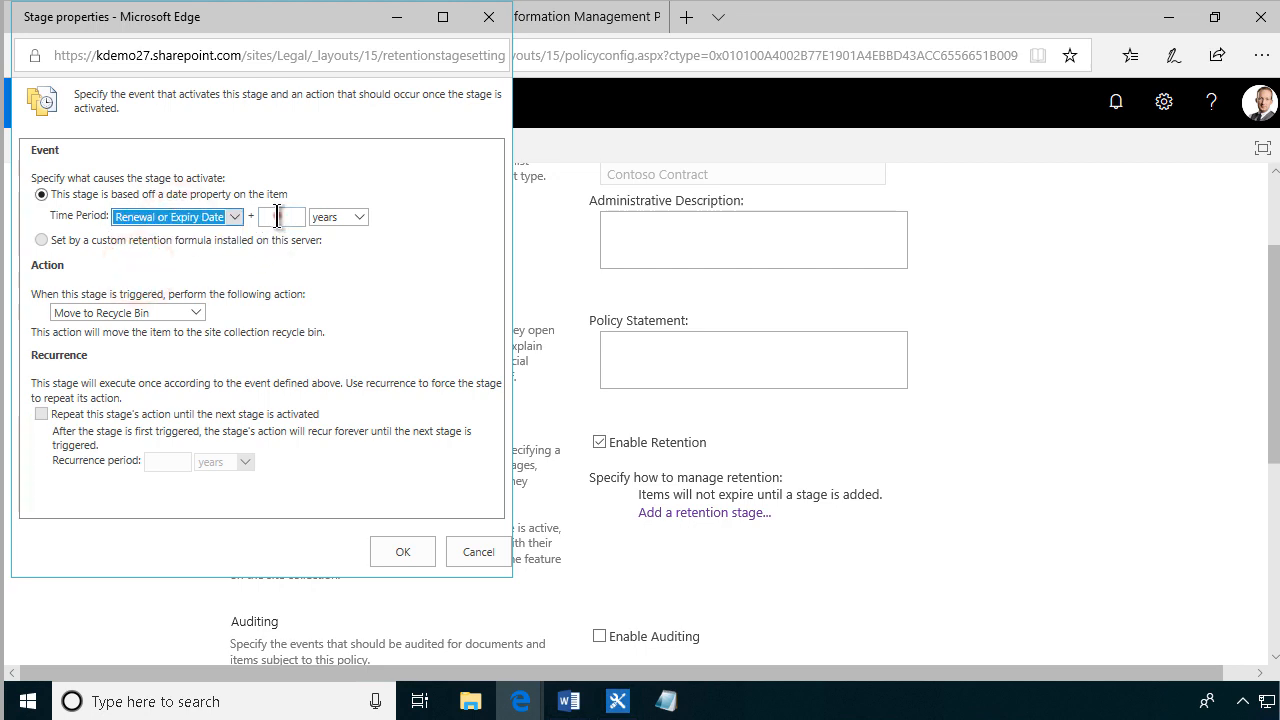
pyautogui.write('-7')
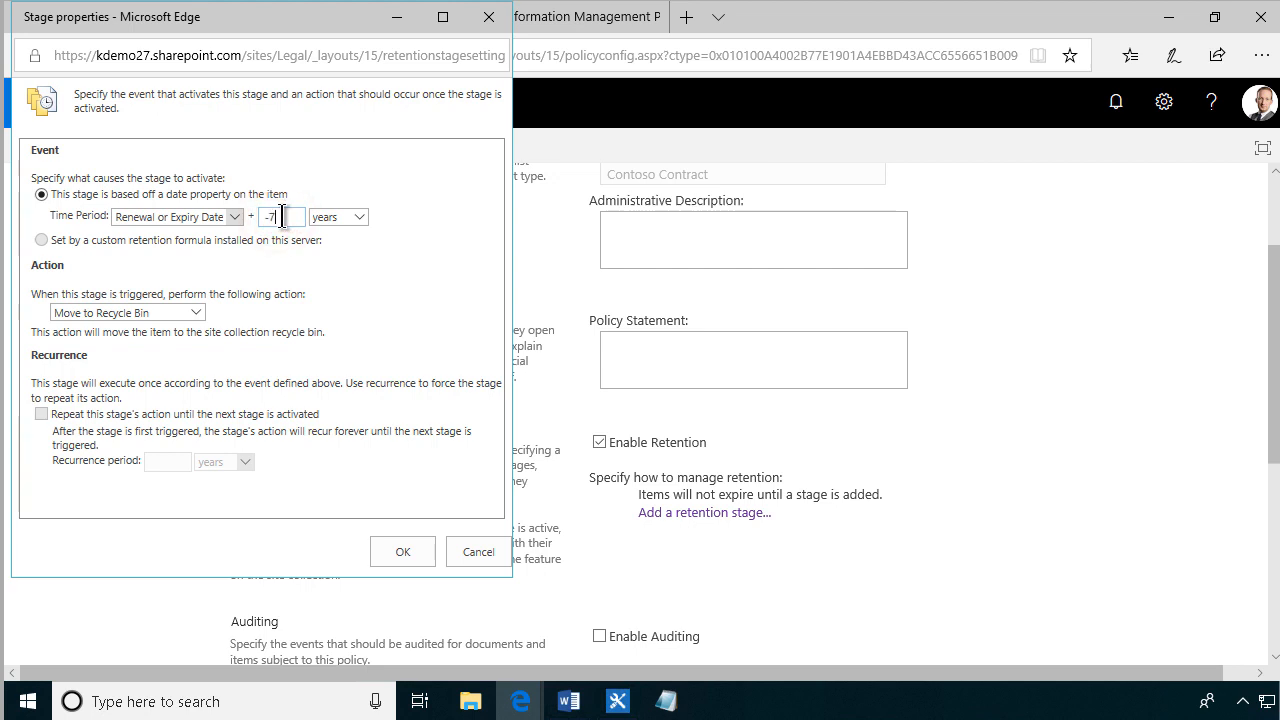
pyautogui.click(364, 216)
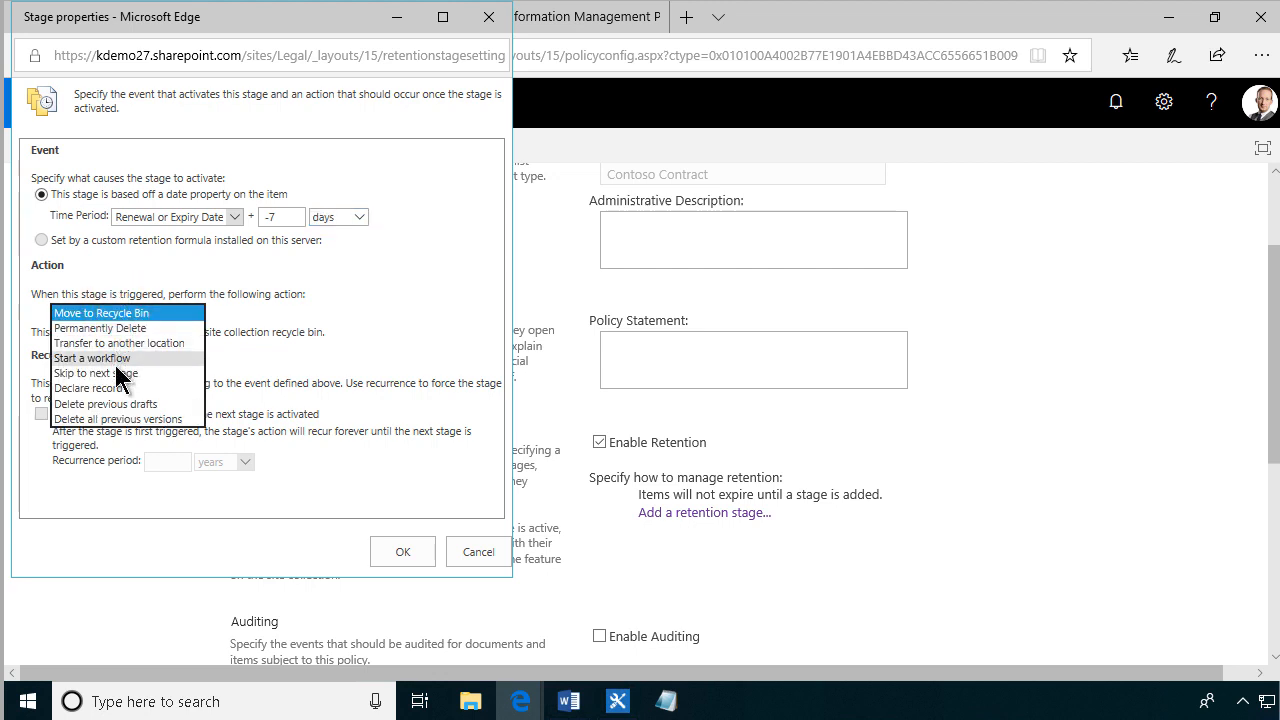
pyautogui.click(92, 358)
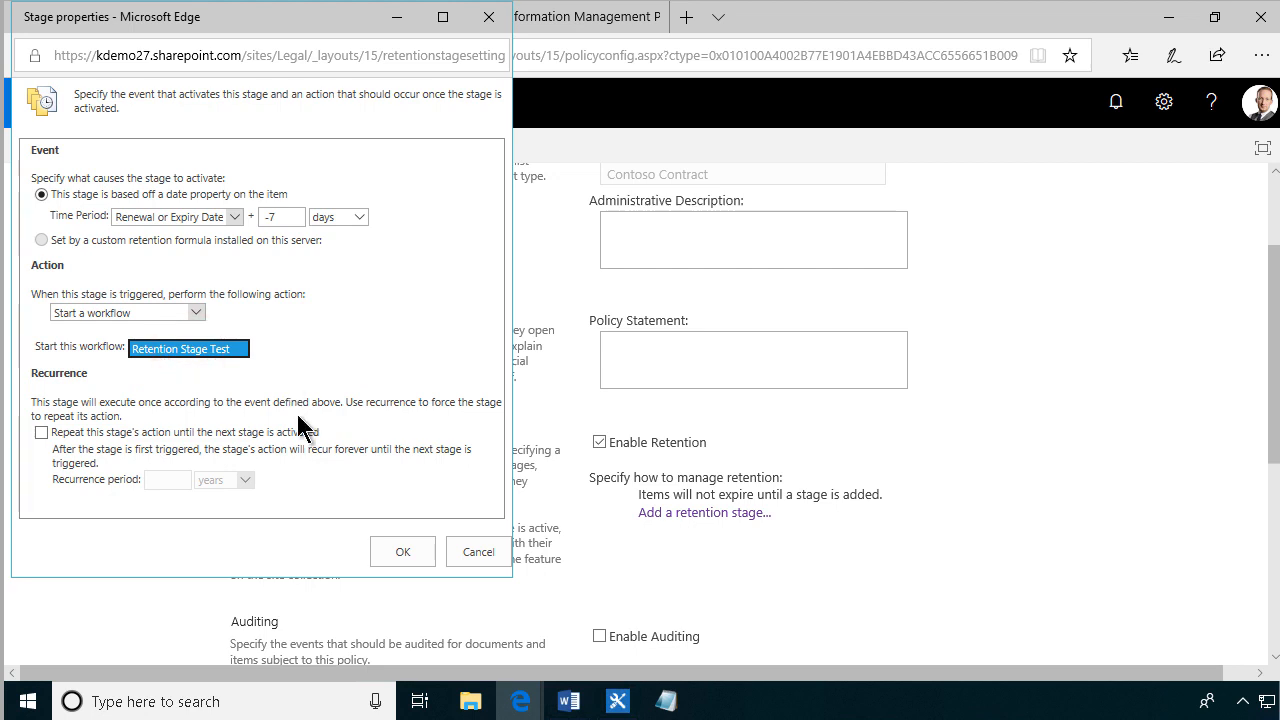
pyautogui.moveTo(290, 390)
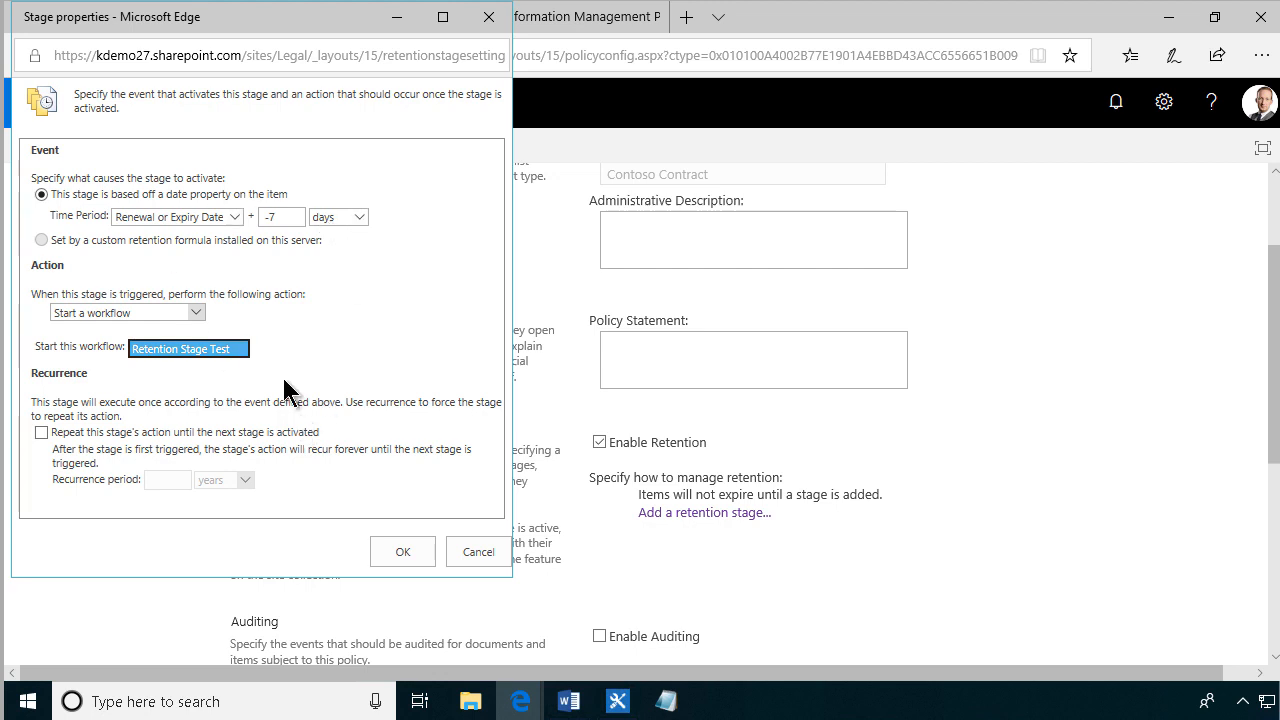
pyautogui.moveTo(596, 648)
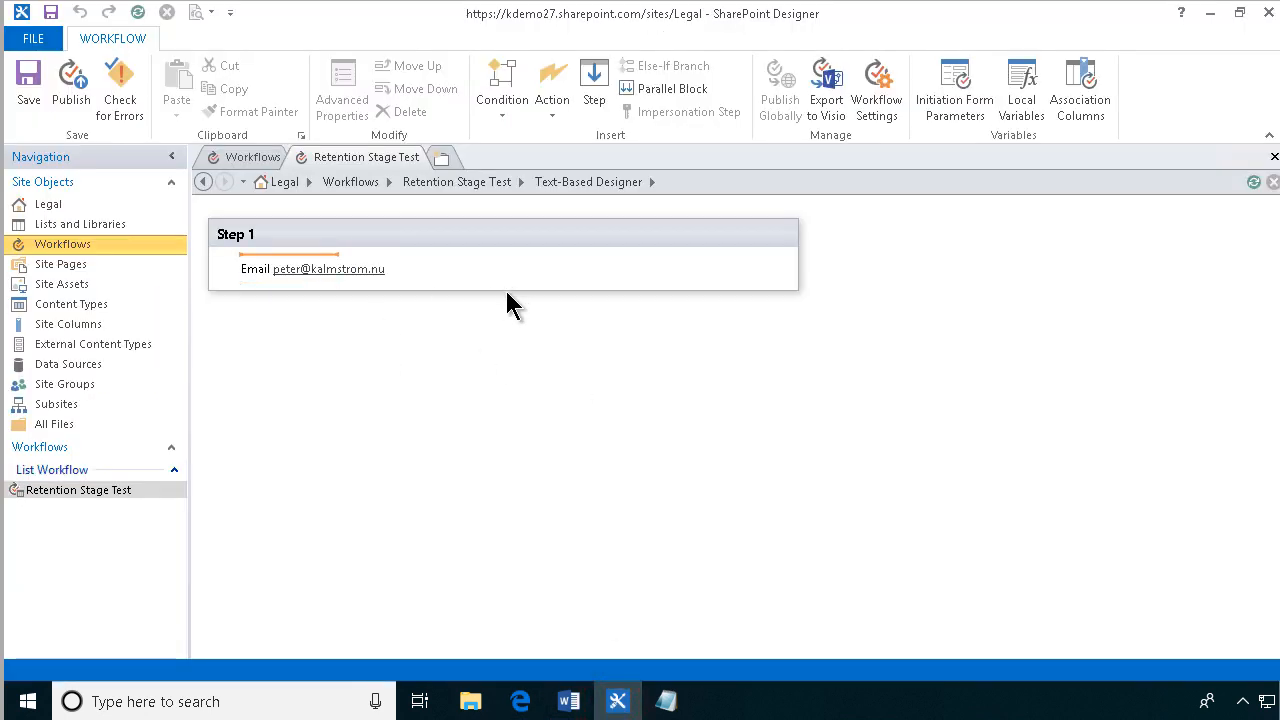
pyautogui.moveTo(616, 700)
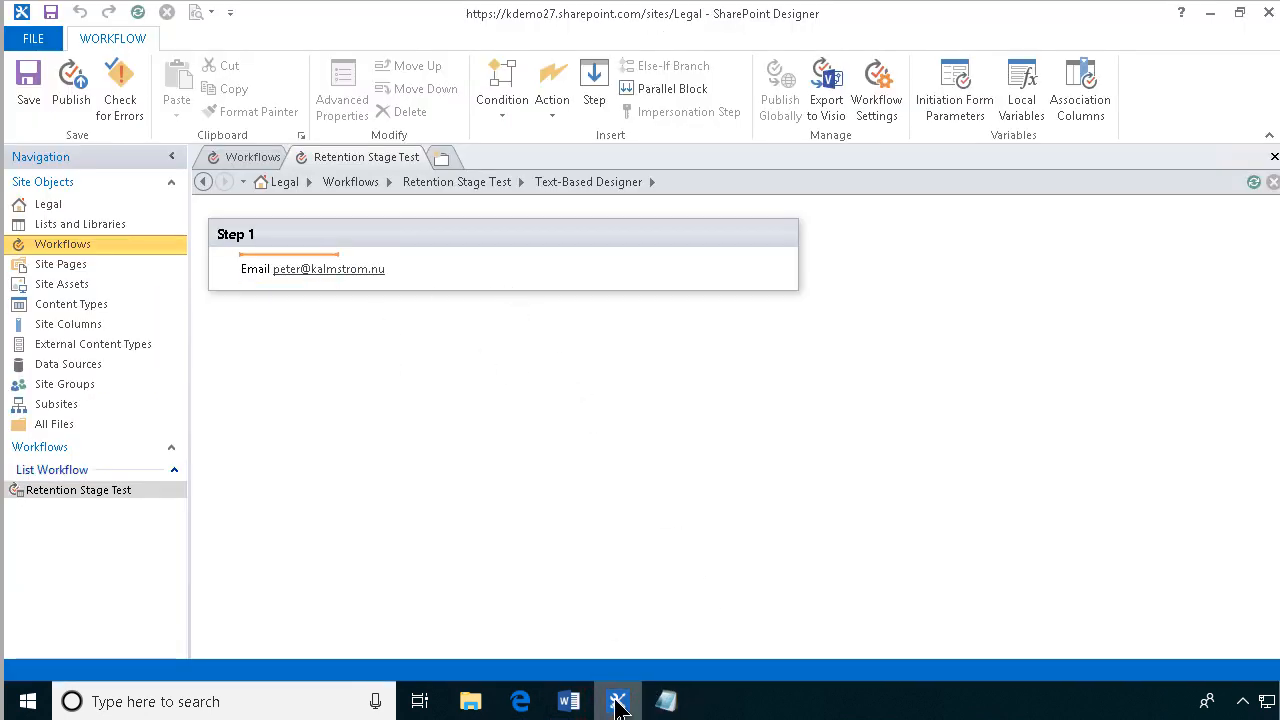
pyautogui.moveTo(616, 700)
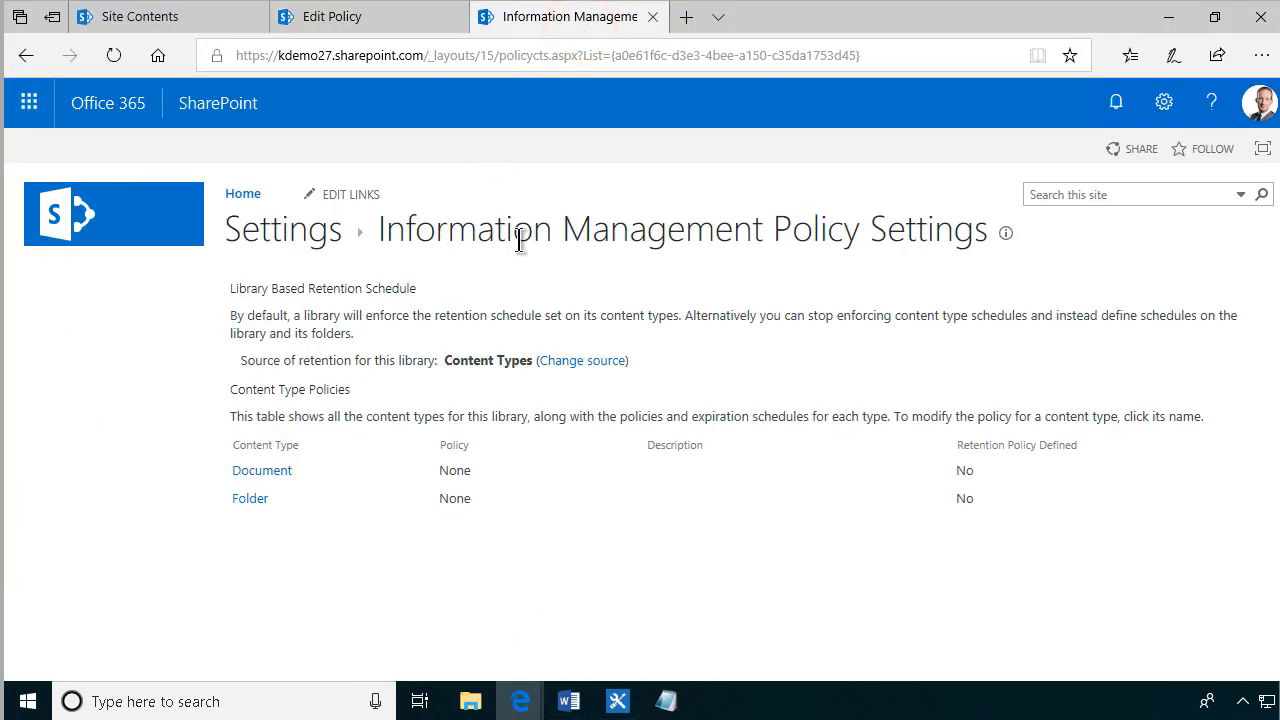
pyautogui.moveTo(390, 44)
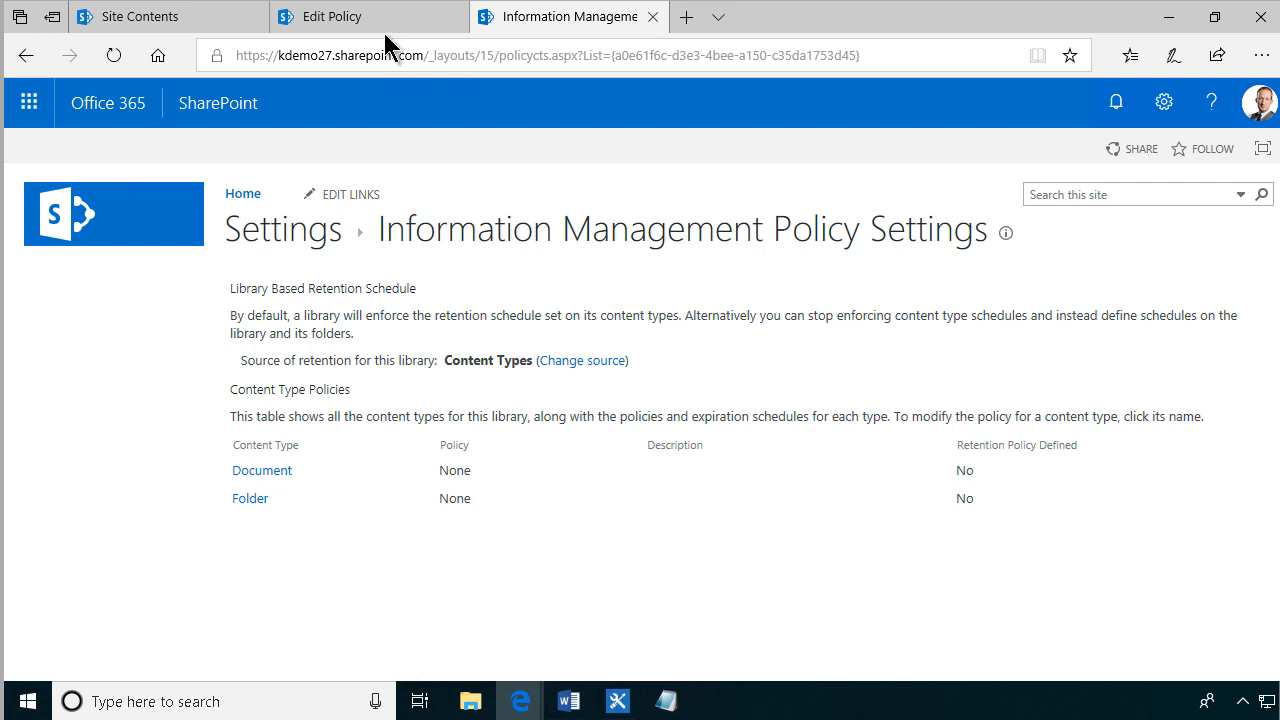
pyautogui.moveTo(596, 688)
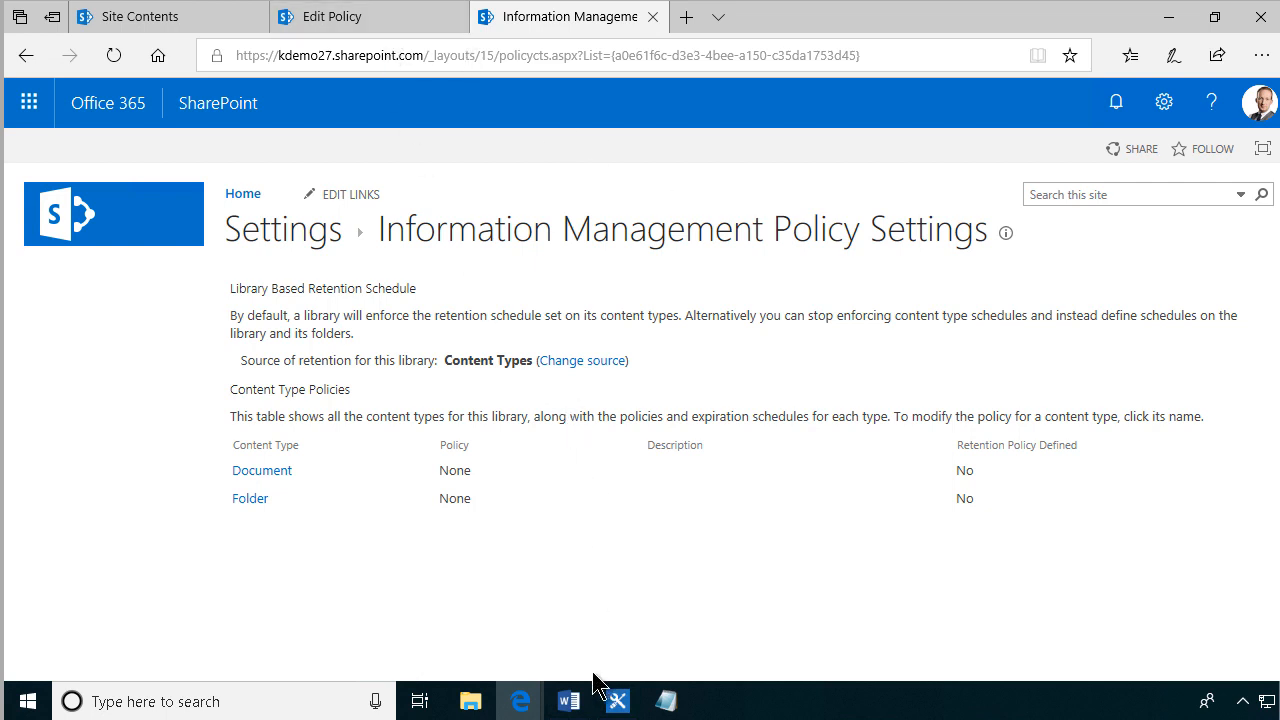
pyautogui.moveTo(568, 700)
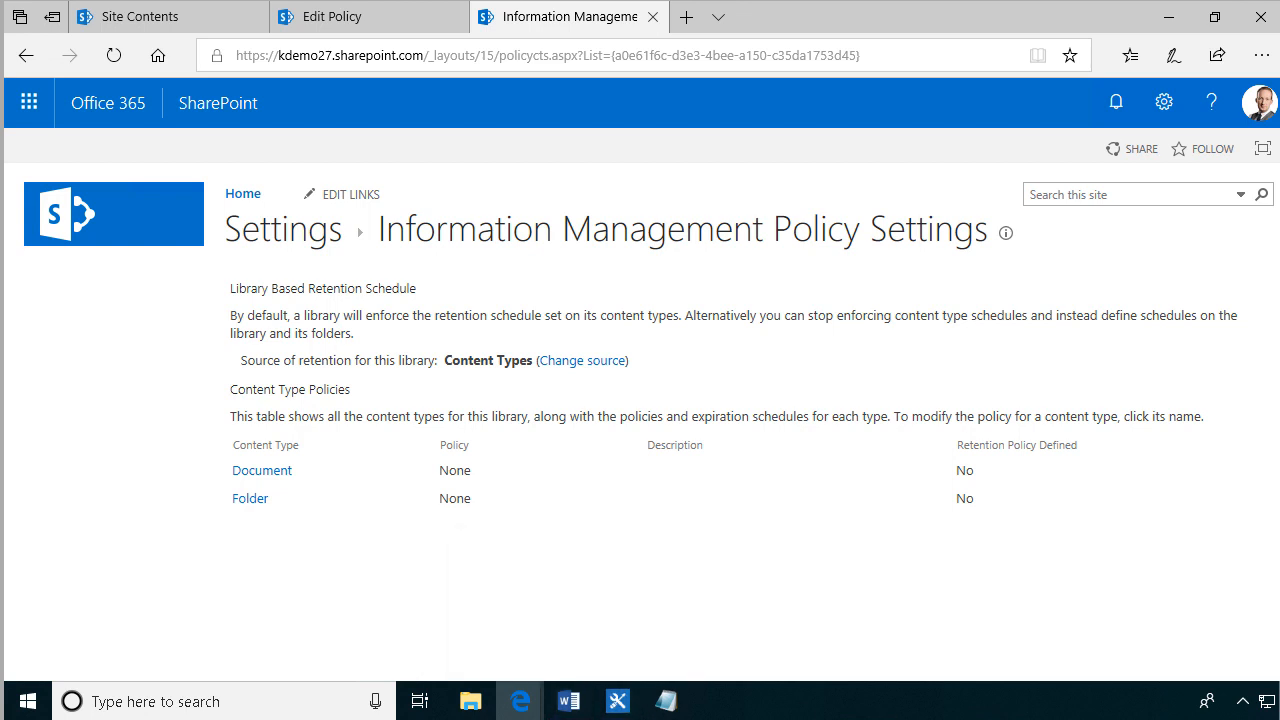
pyautogui.moveTo(696, 688)
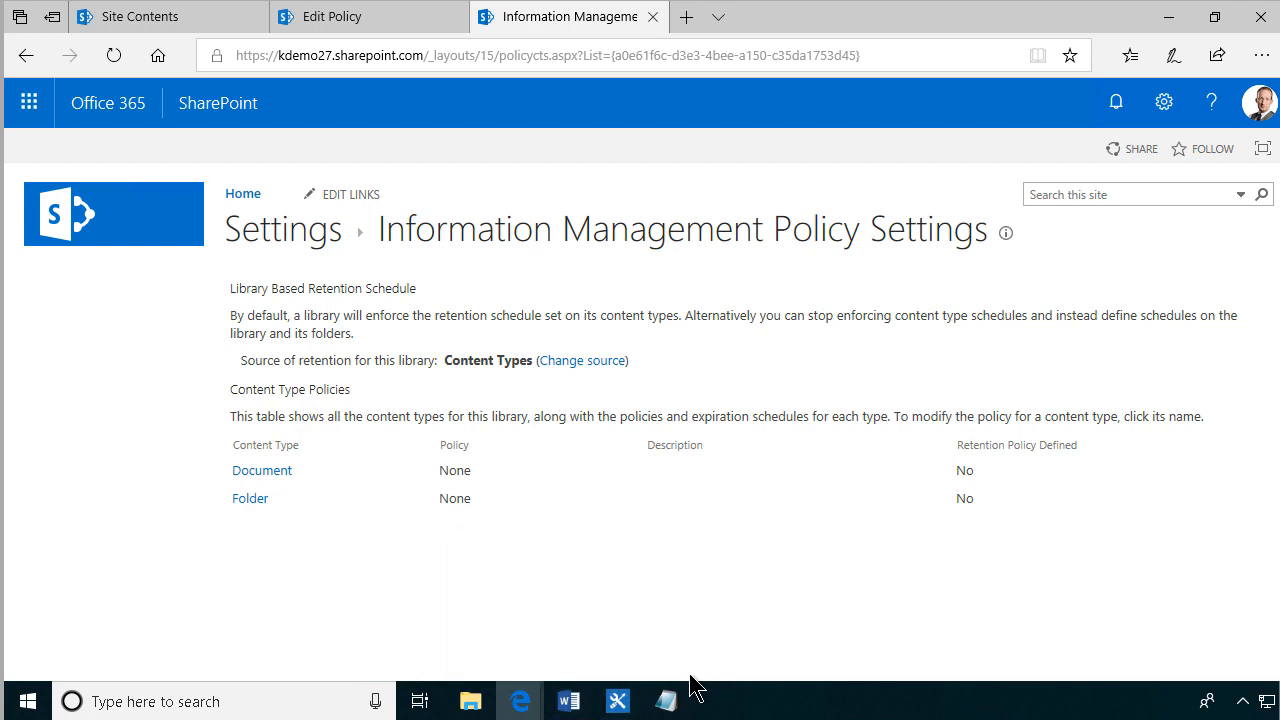